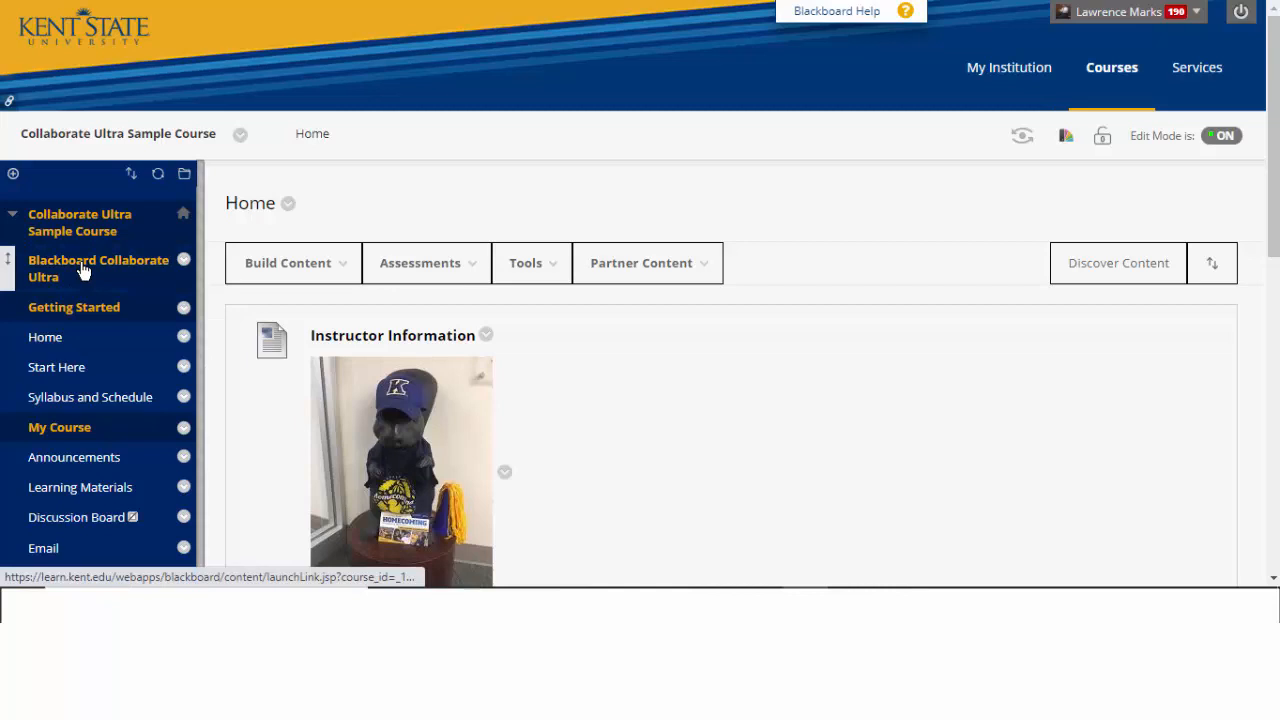
Go to the course's Collaborate Ultra sessions and view the Course Room's event details
{"action": "left_click", "coordinate": [98, 268]}
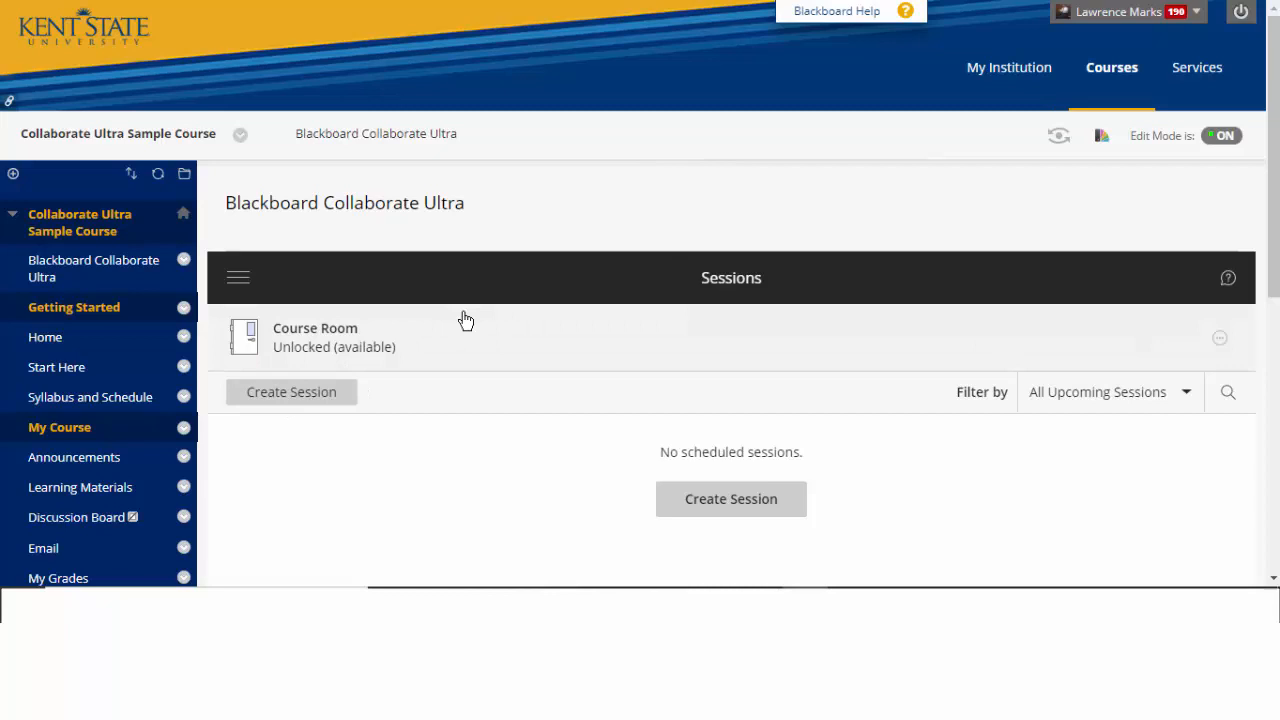
{"action": "left_click", "coordinate": [316, 336]}
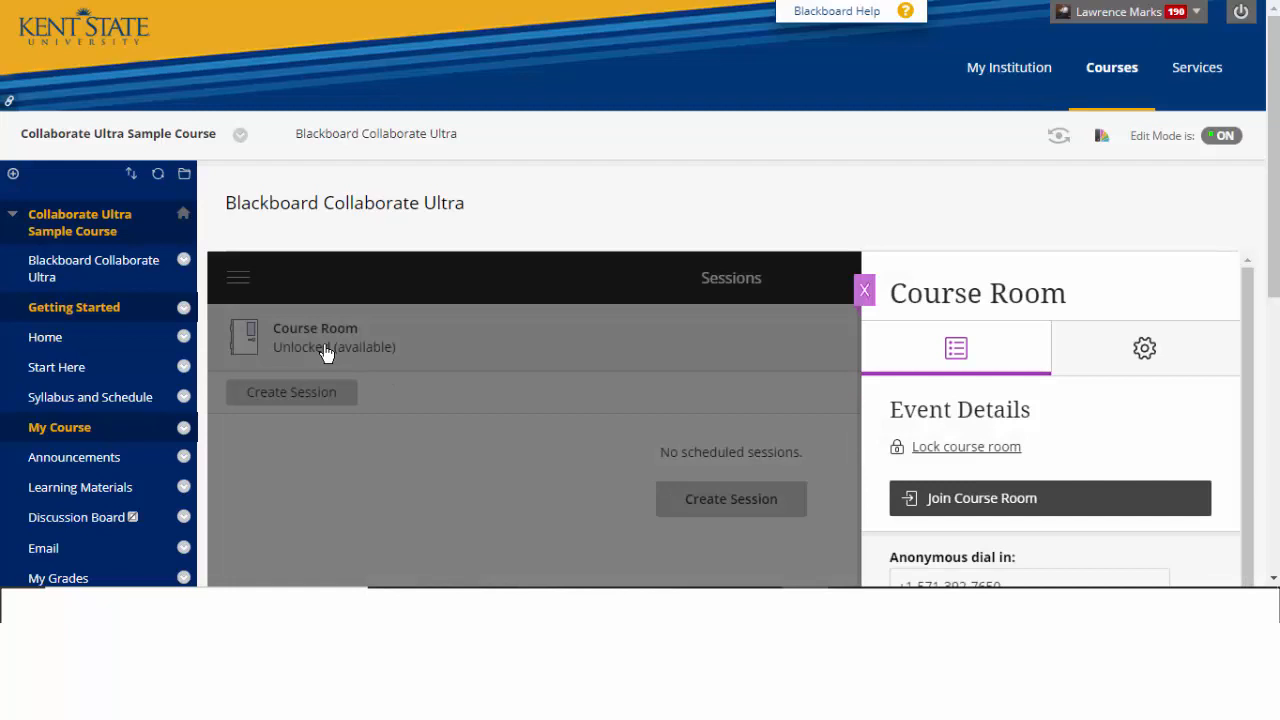
{"action": "scroll", "scroll_direction": "down", "scroll_amount": 3}
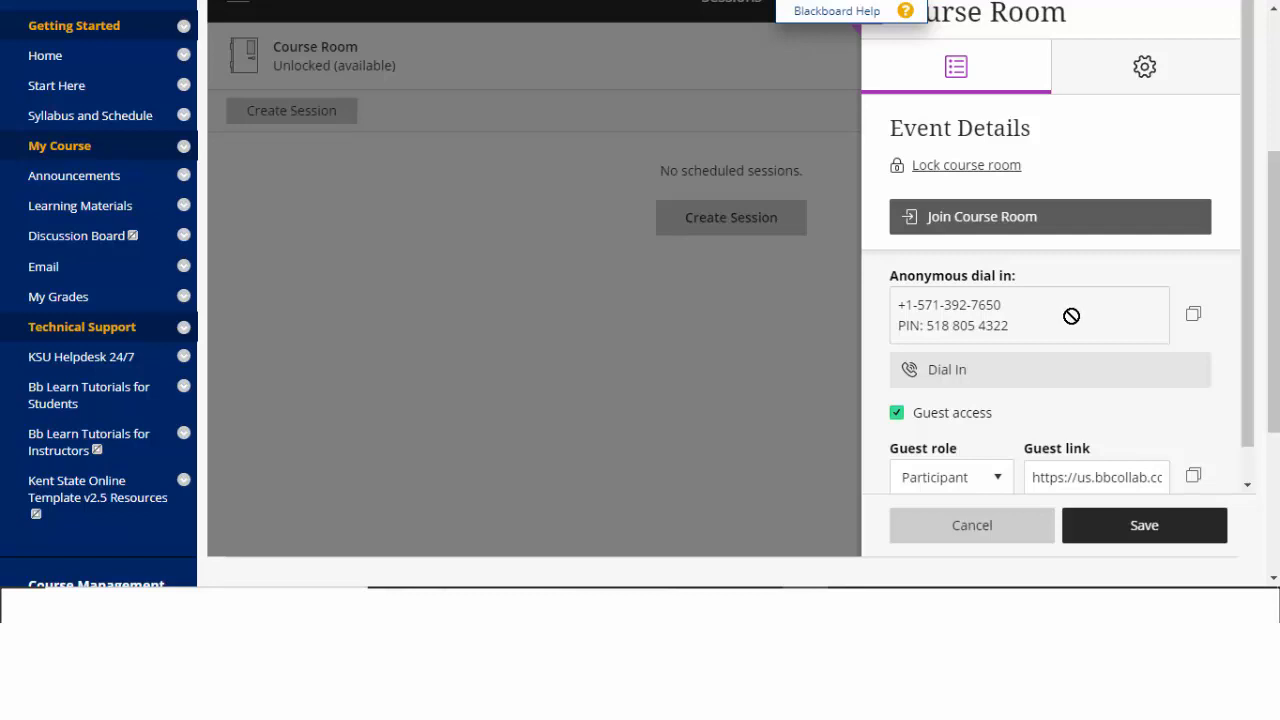
Join the Course Room session from its details panel
{"action": "left_click", "coordinate": [1048, 216]}
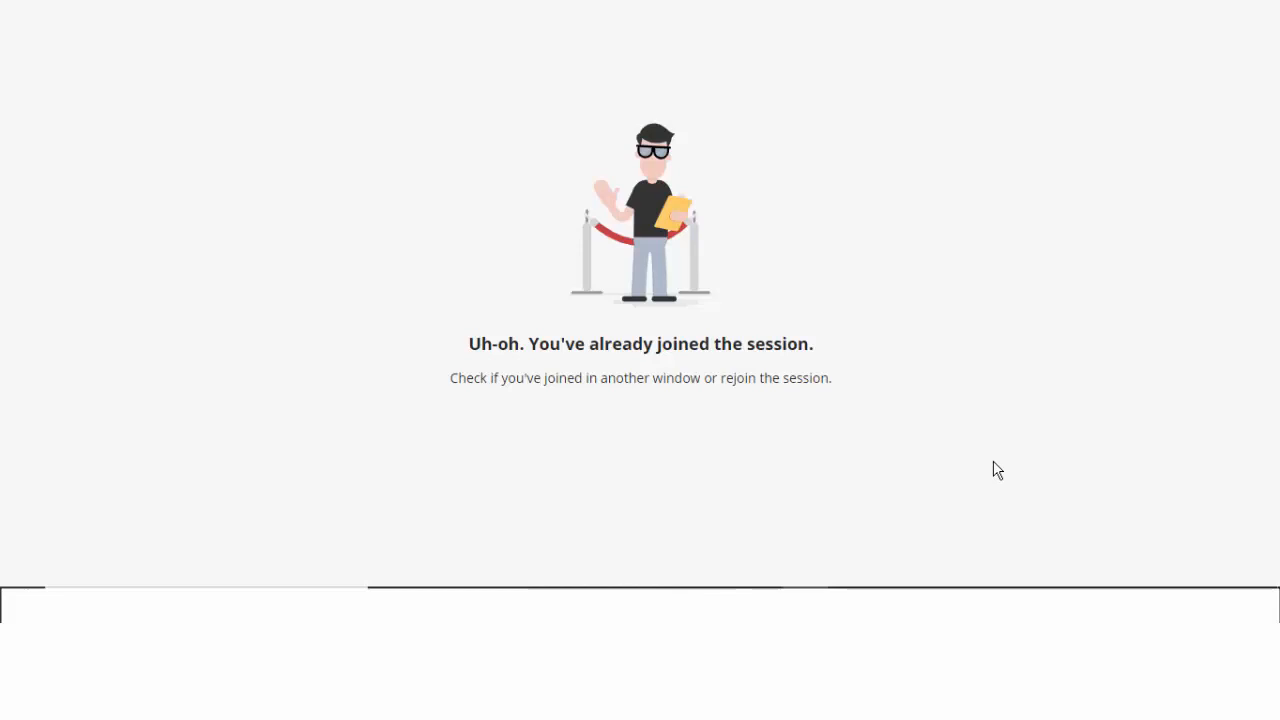
{"action": "mouse_move", "coordinate": [532, 336]}
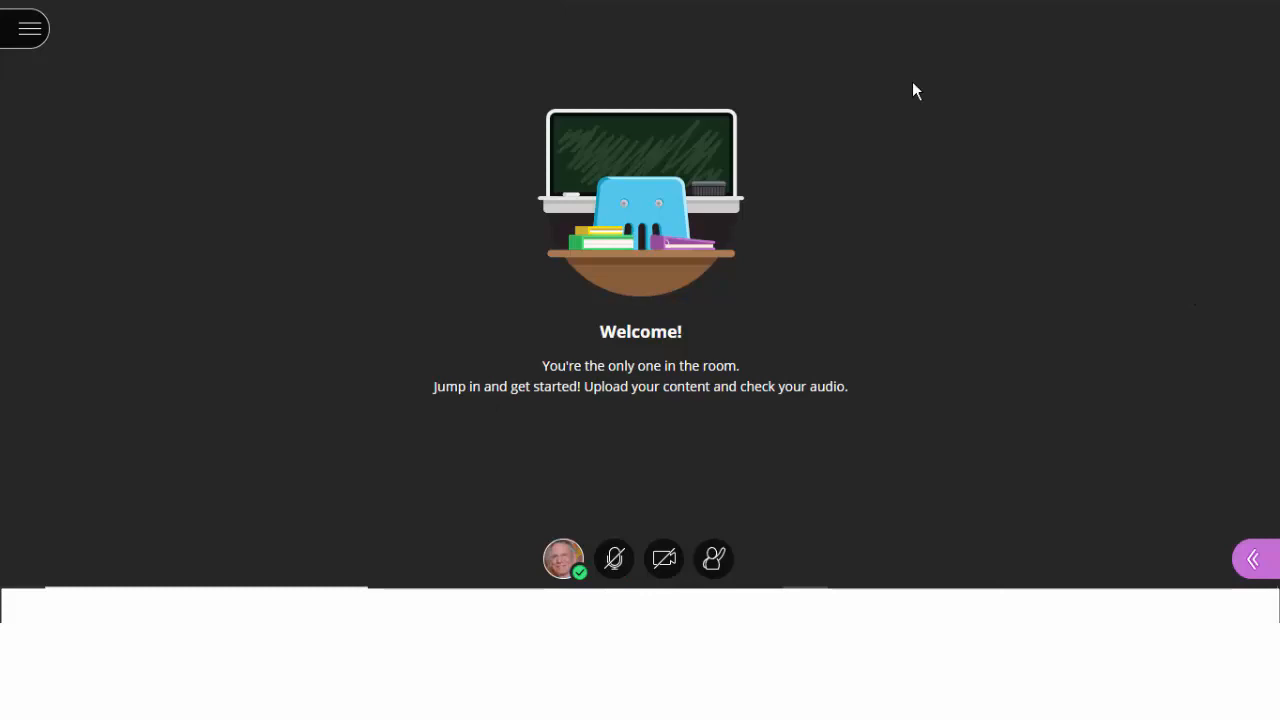
{"action": "mouse_move", "coordinate": [604, 558]}
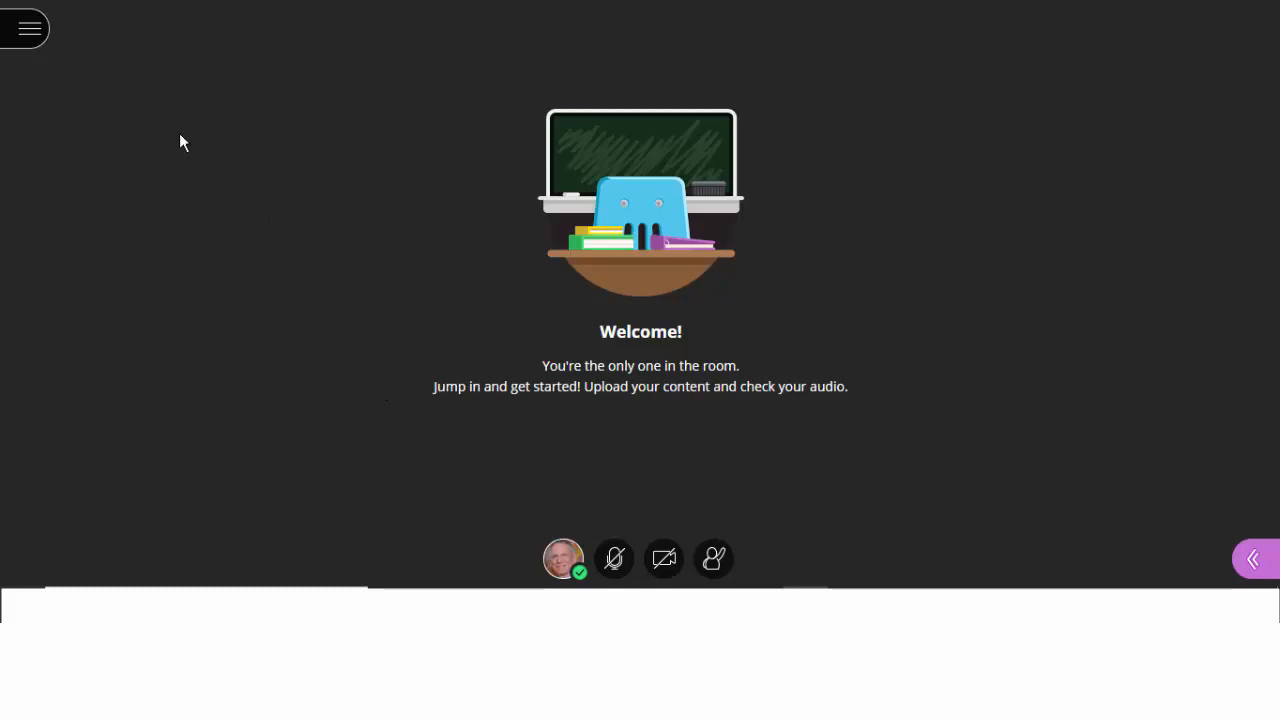
{"action": "mouse_move", "coordinate": [1256, 560]}
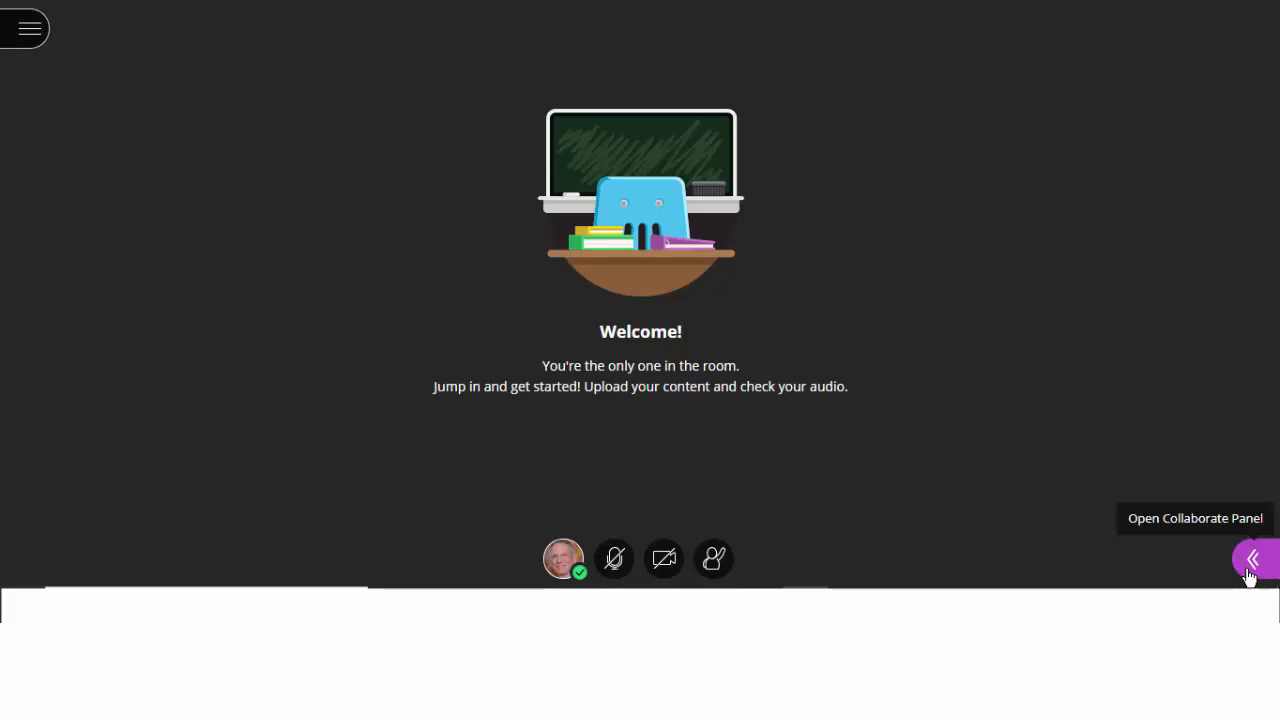
{"action": "mouse_move", "coordinate": [1040, 350]}
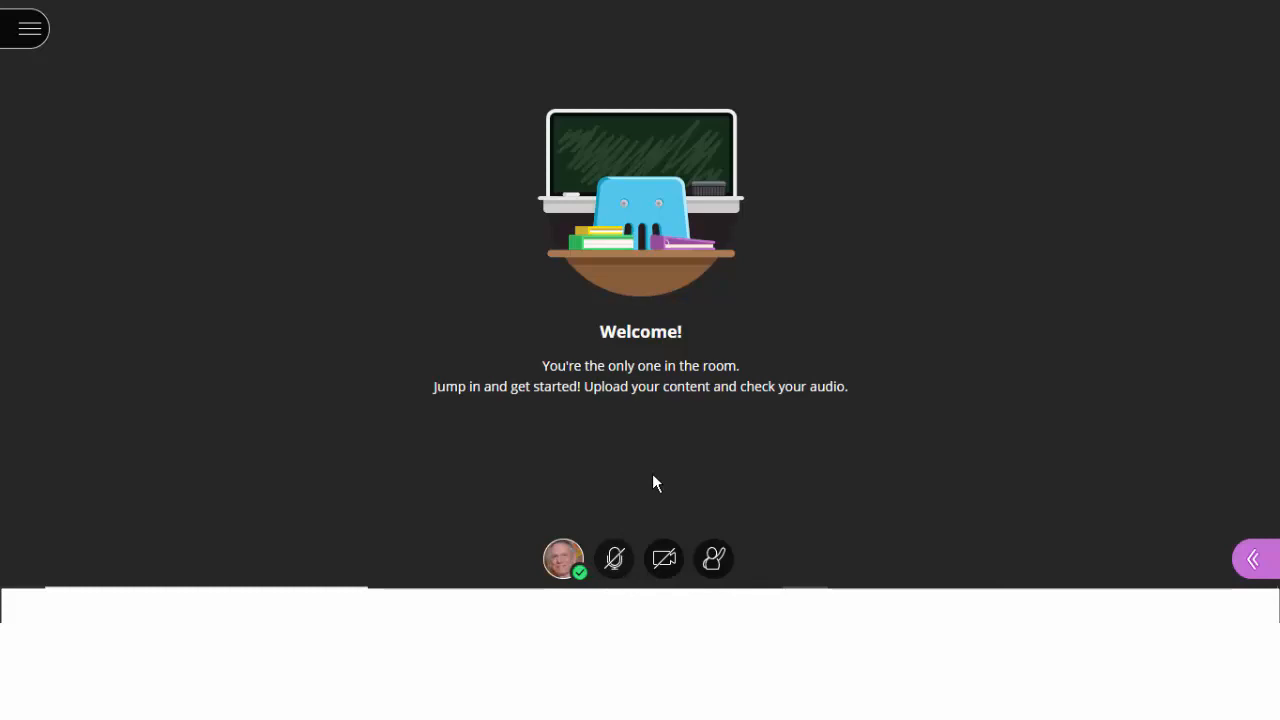
{"action": "mouse_move", "coordinate": [712, 558]}
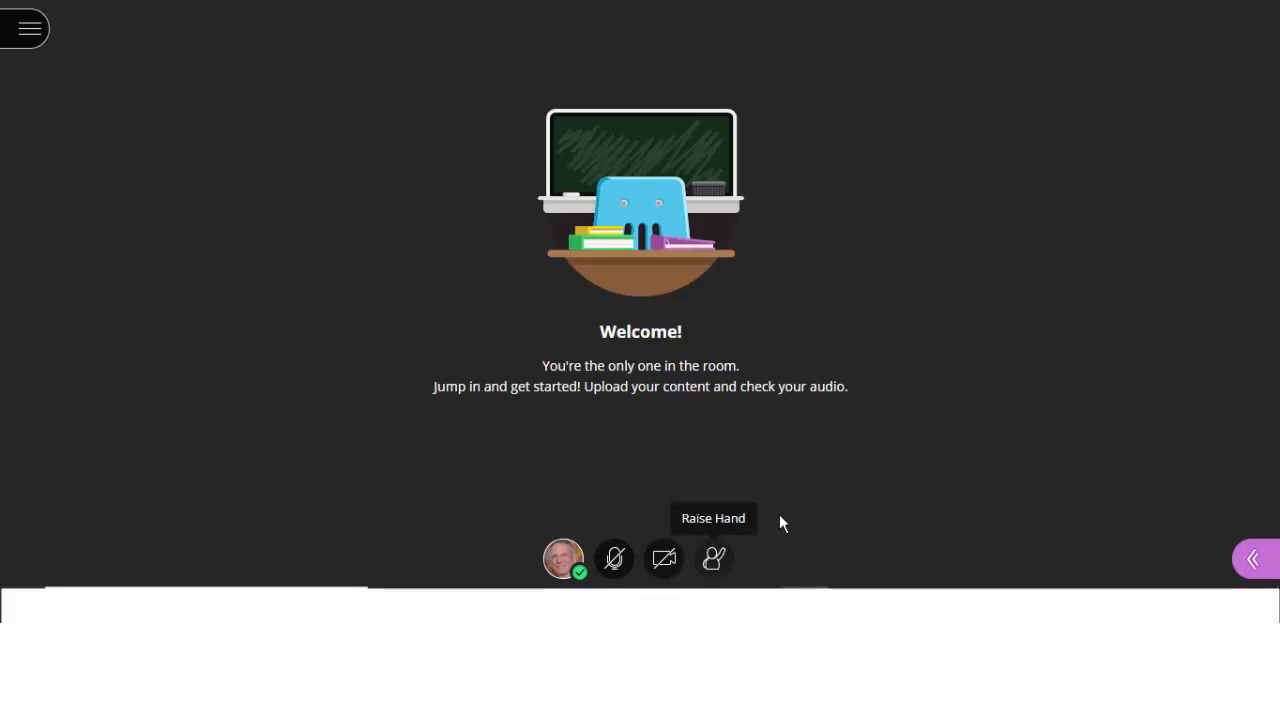
{"action": "mouse_move", "coordinate": [816, 486]}
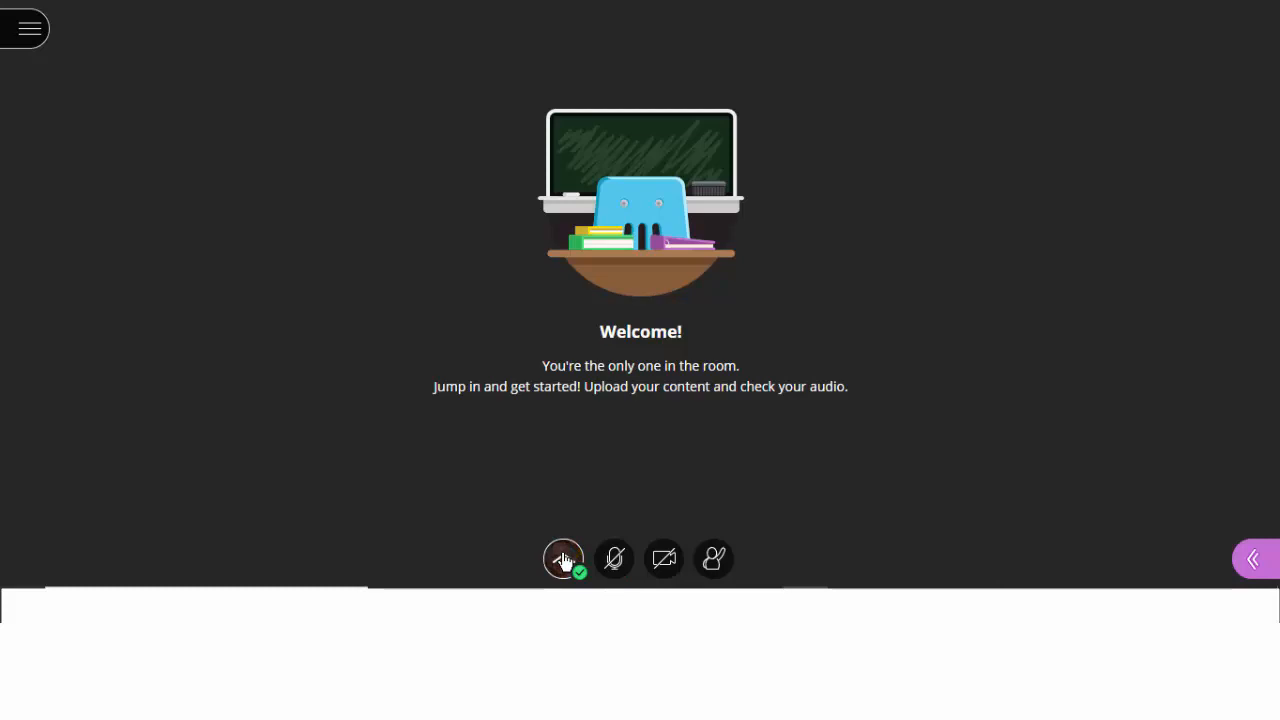
Bring up the My Status and Settings menu from your avatar
{"action": "left_click", "coordinate": [564, 558]}
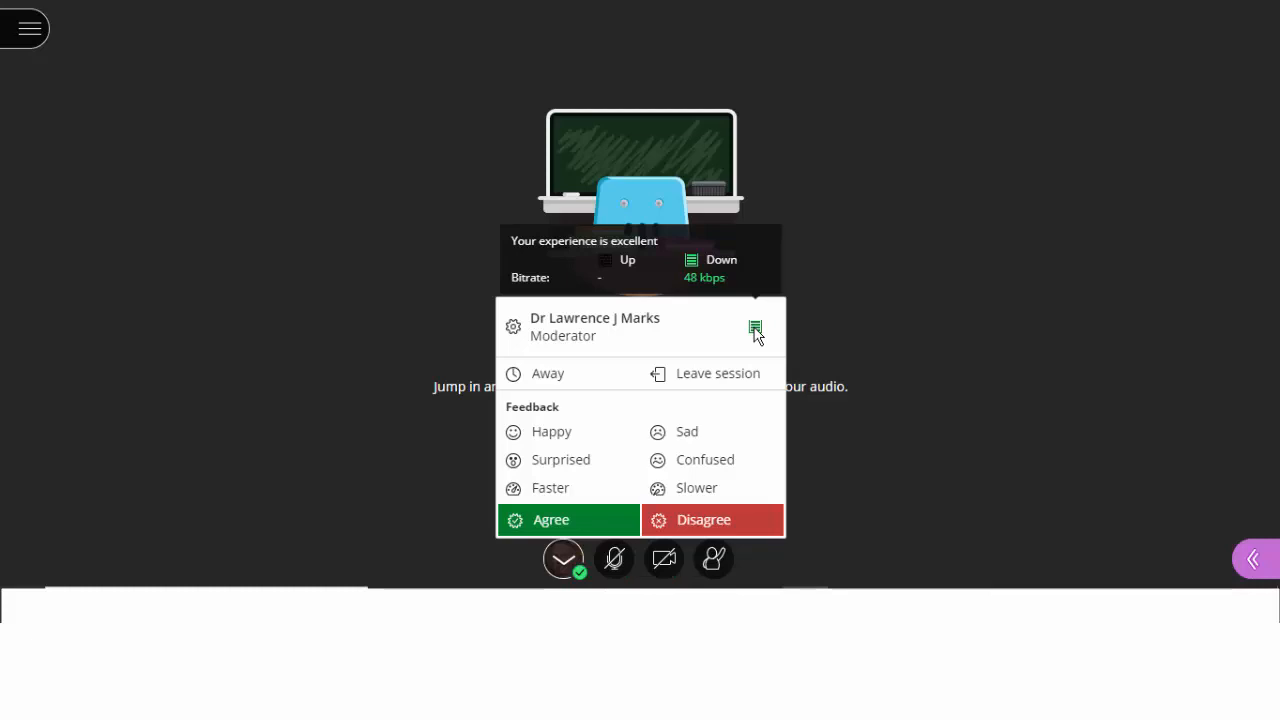
{"action": "mouse_move", "coordinate": [814, 320]}
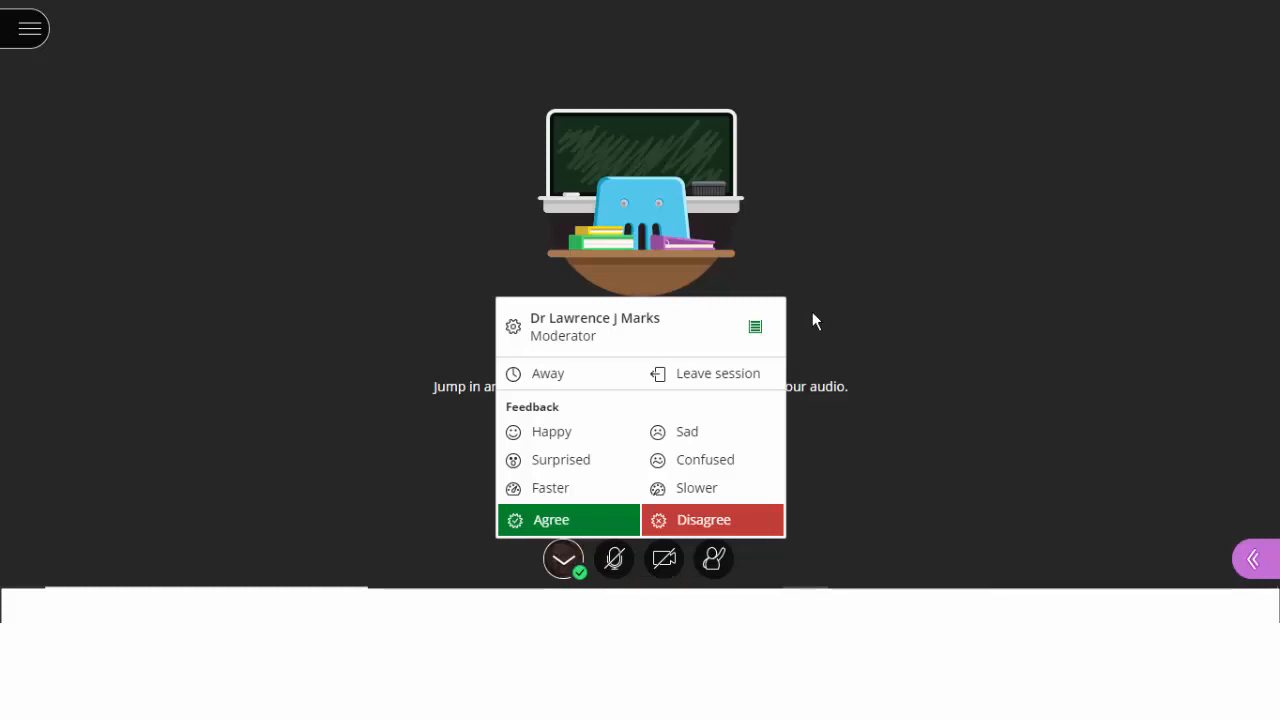
Set your status to Away, then return with 'I'm back!' to show present again
{"action": "left_click", "coordinate": [548, 374]}
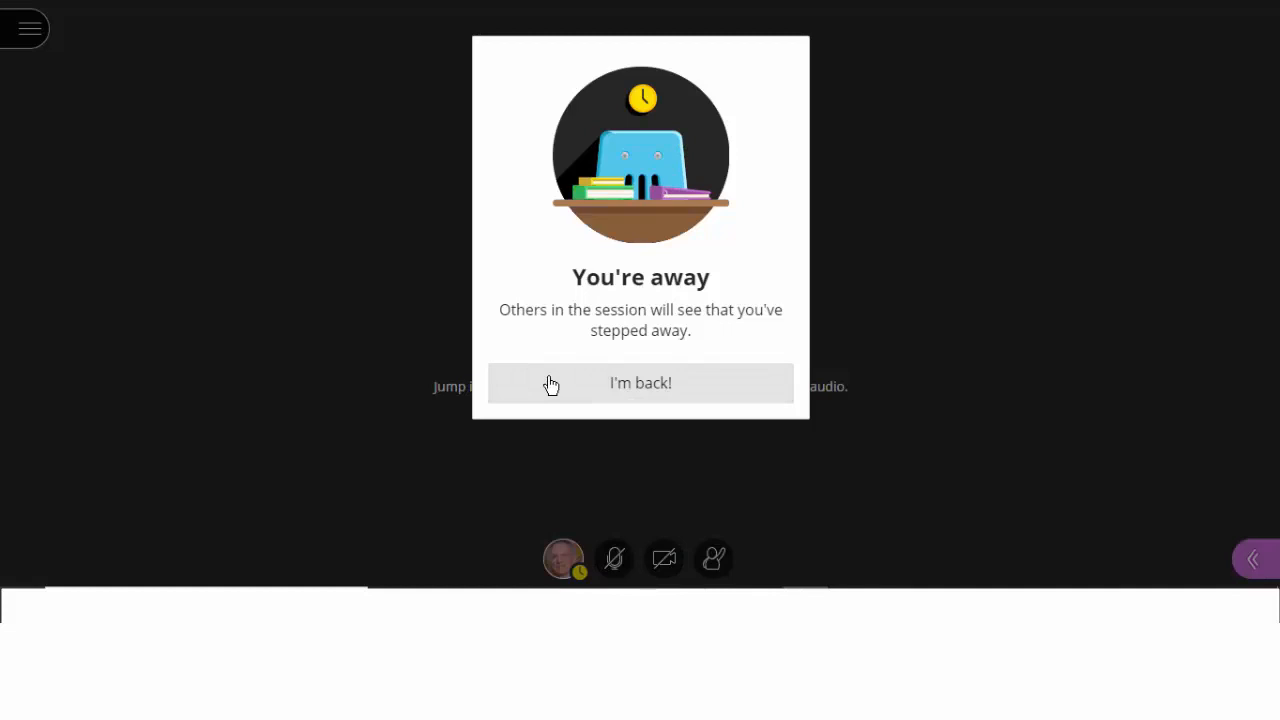
{"action": "mouse_move", "coordinate": [640, 98]}
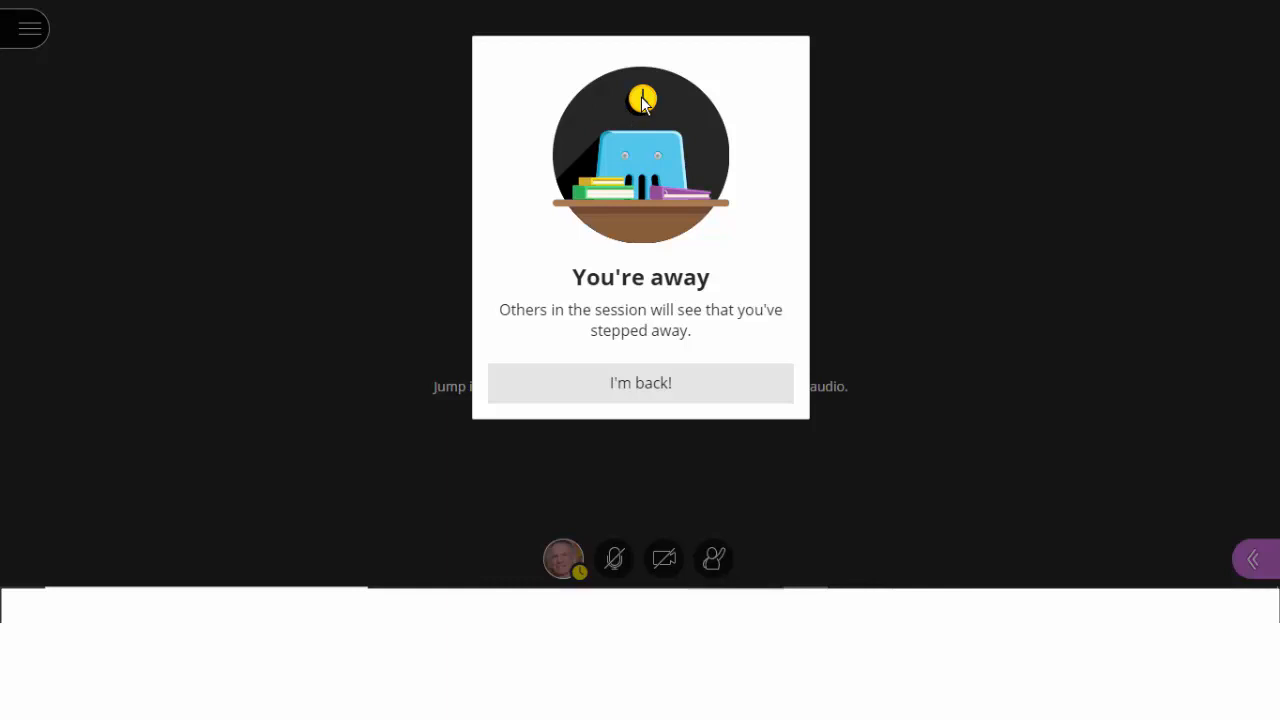
{"action": "left_click", "coordinate": [640, 382]}
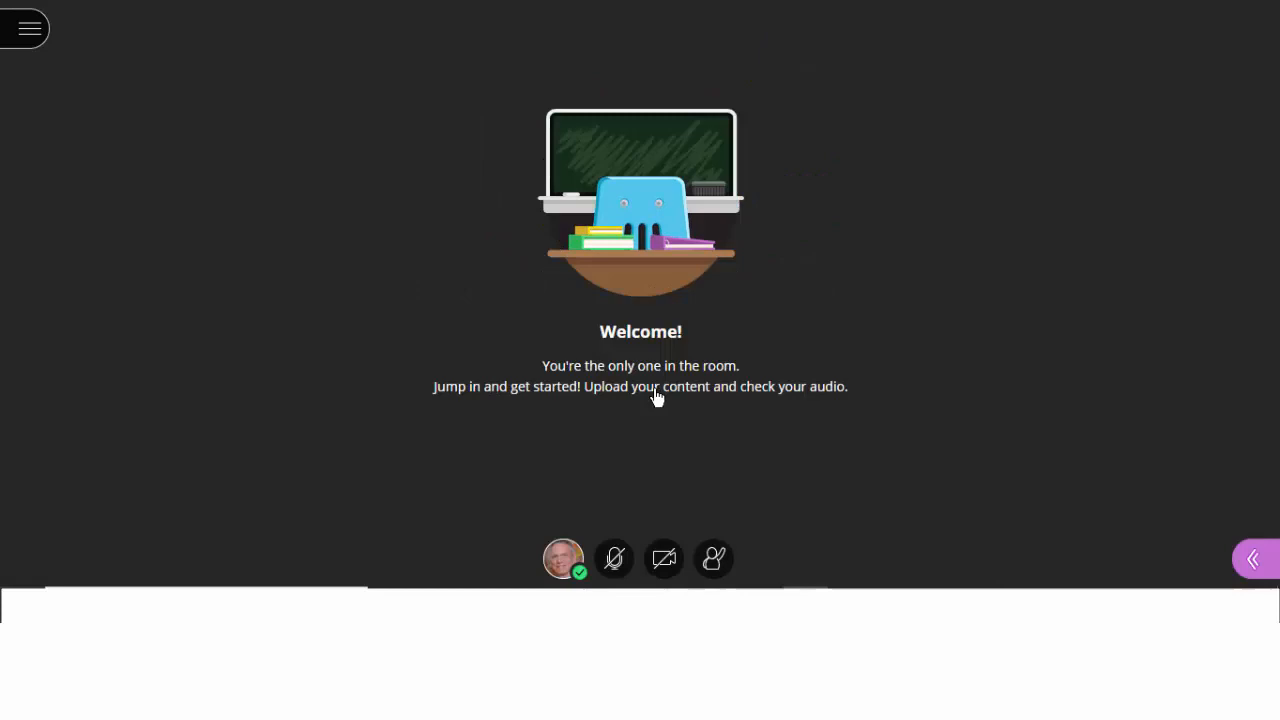
Show a Happy feedback reaction, then clear it so no emoji remains on your status
{"action": "left_click", "coordinate": [564, 558]}
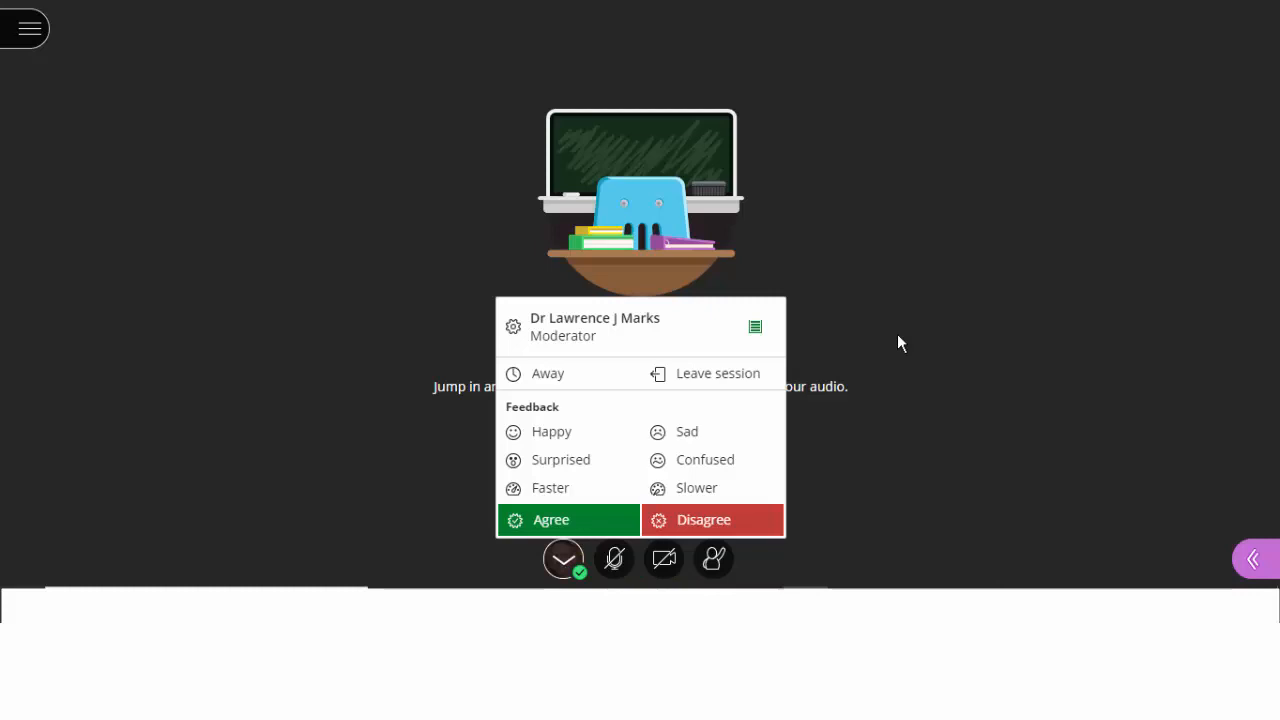
{"action": "mouse_move", "coordinate": [372, 412]}
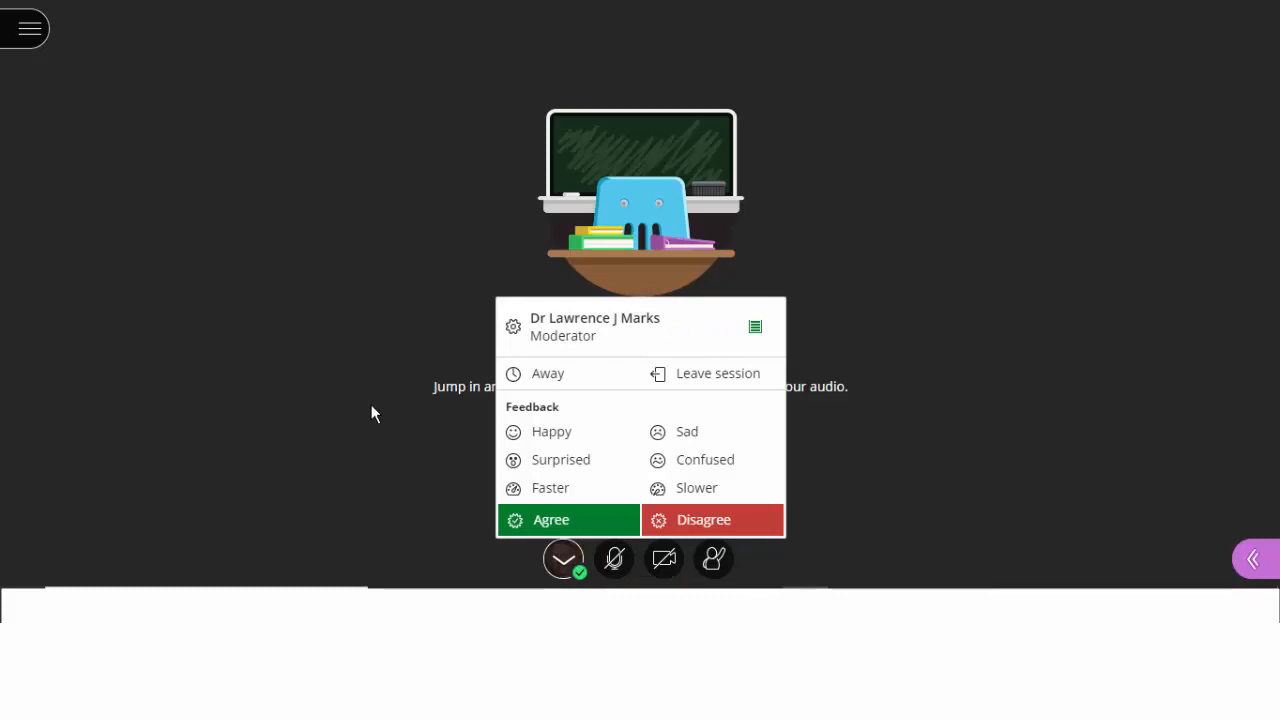
{"action": "left_click", "coordinate": [564, 558]}
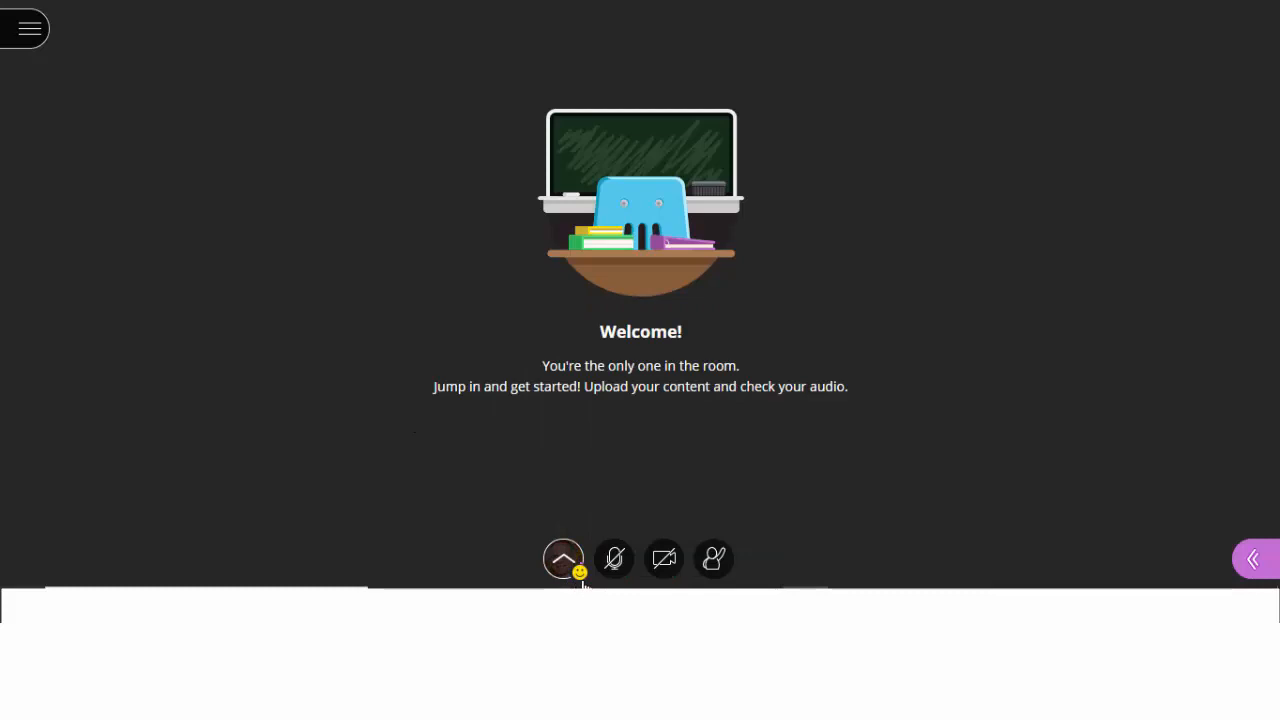
{"action": "left_click", "coordinate": [564, 558]}
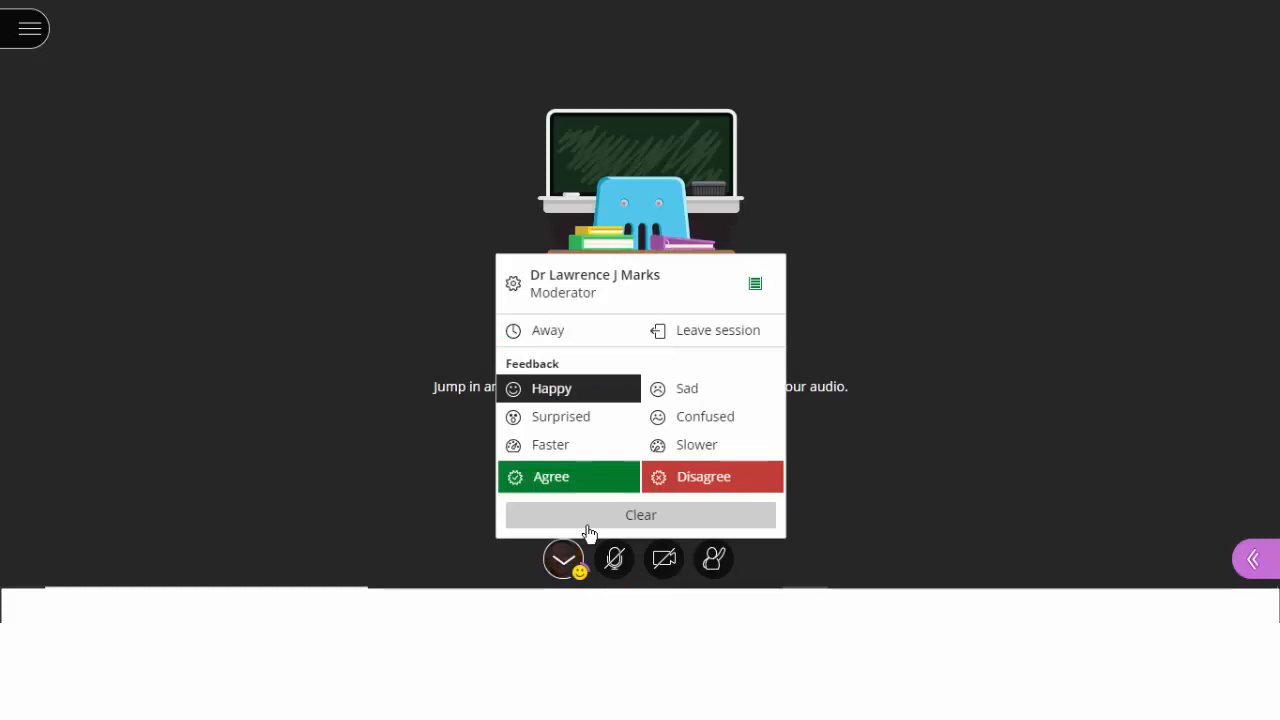
{"action": "mouse_move", "coordinate": [620, 518]}
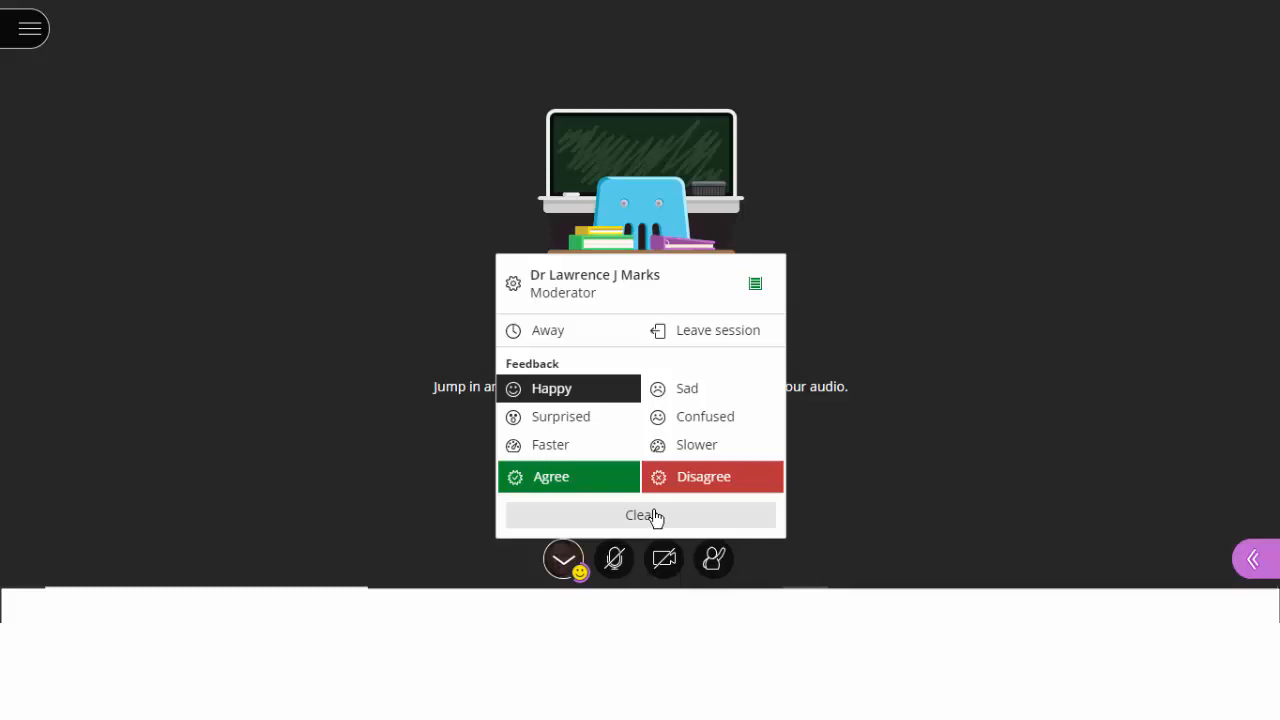
{"action": "left_click", "coordinate": [640, 514]}
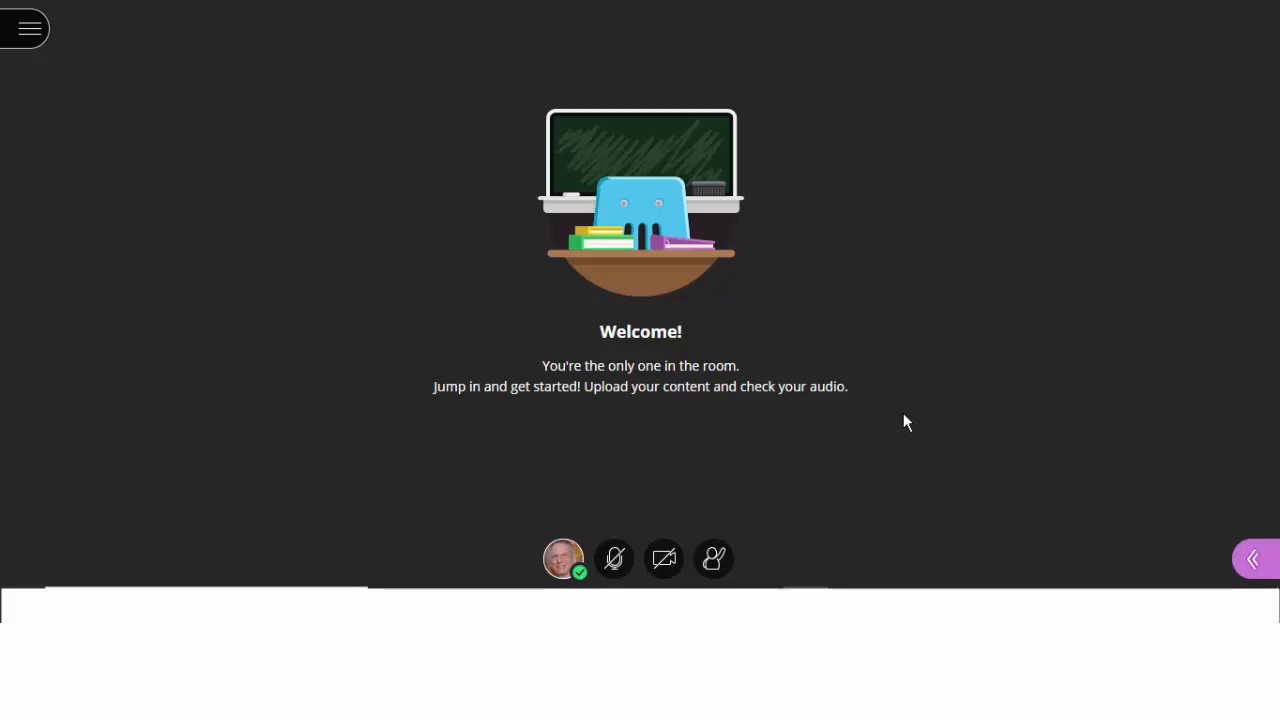
{"action": "mouse_move", "coordinate": [864, 420]}
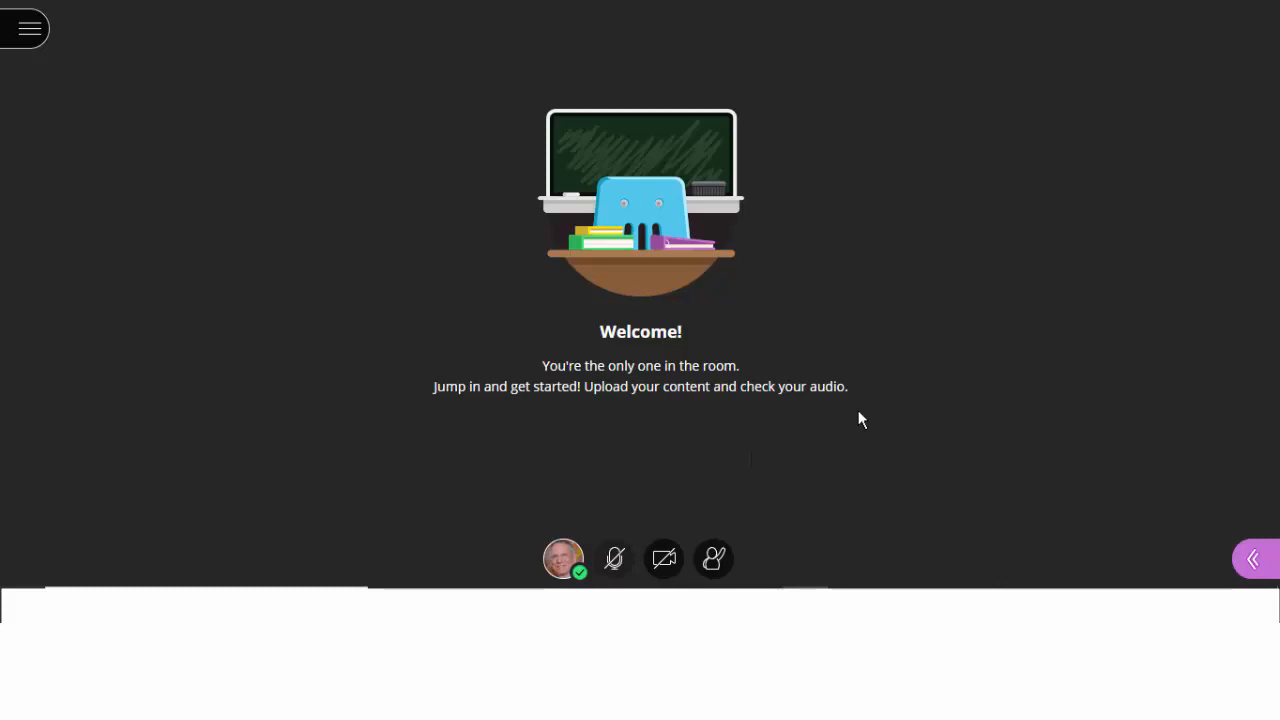
{"action": "mouse_move", "coordinate": [664, 558]}
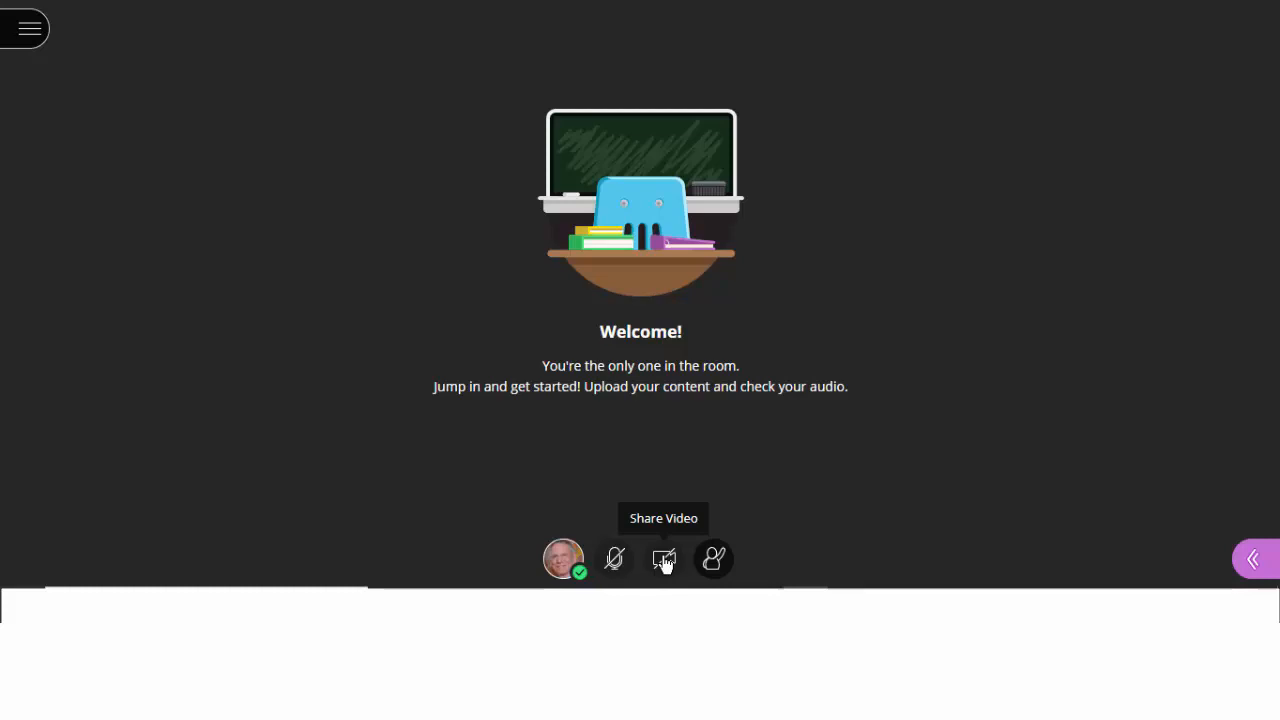
Turn your microphone on from the bottom toolbar
{"action": "left_click", "coordinate": [614, 558]}
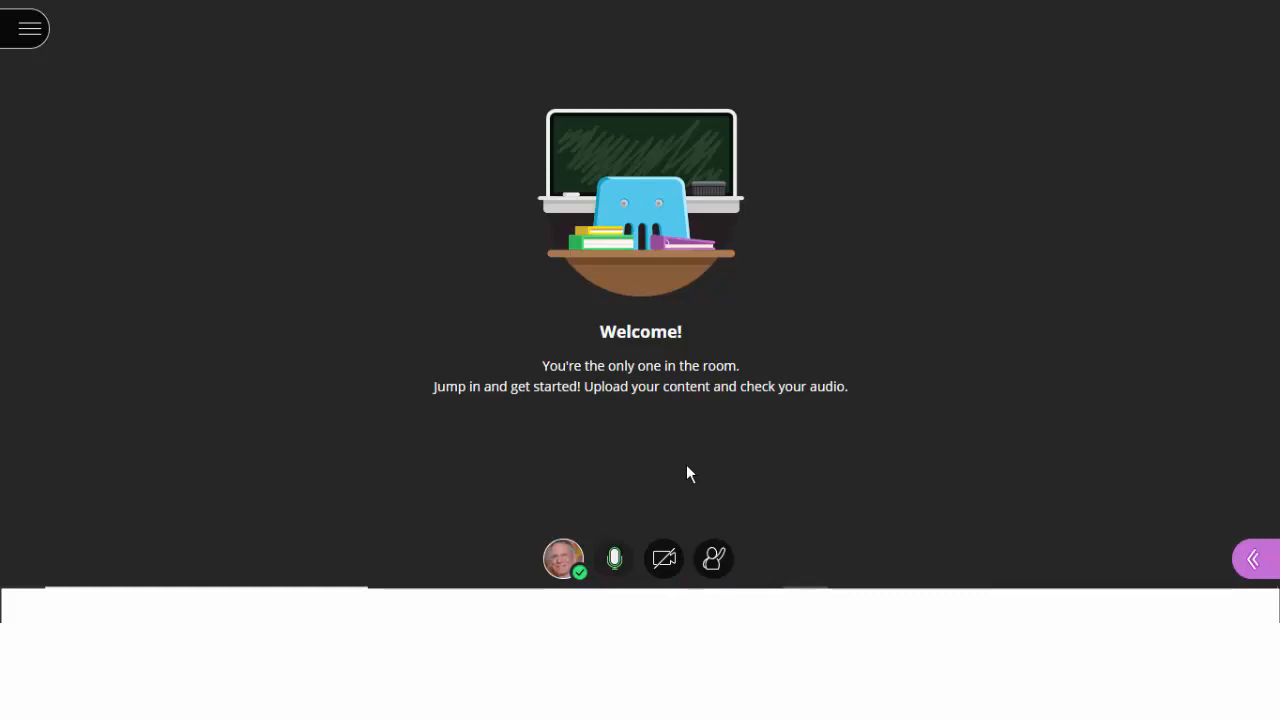
{"action": "mouse_move", "coordinate": [650, 456]}
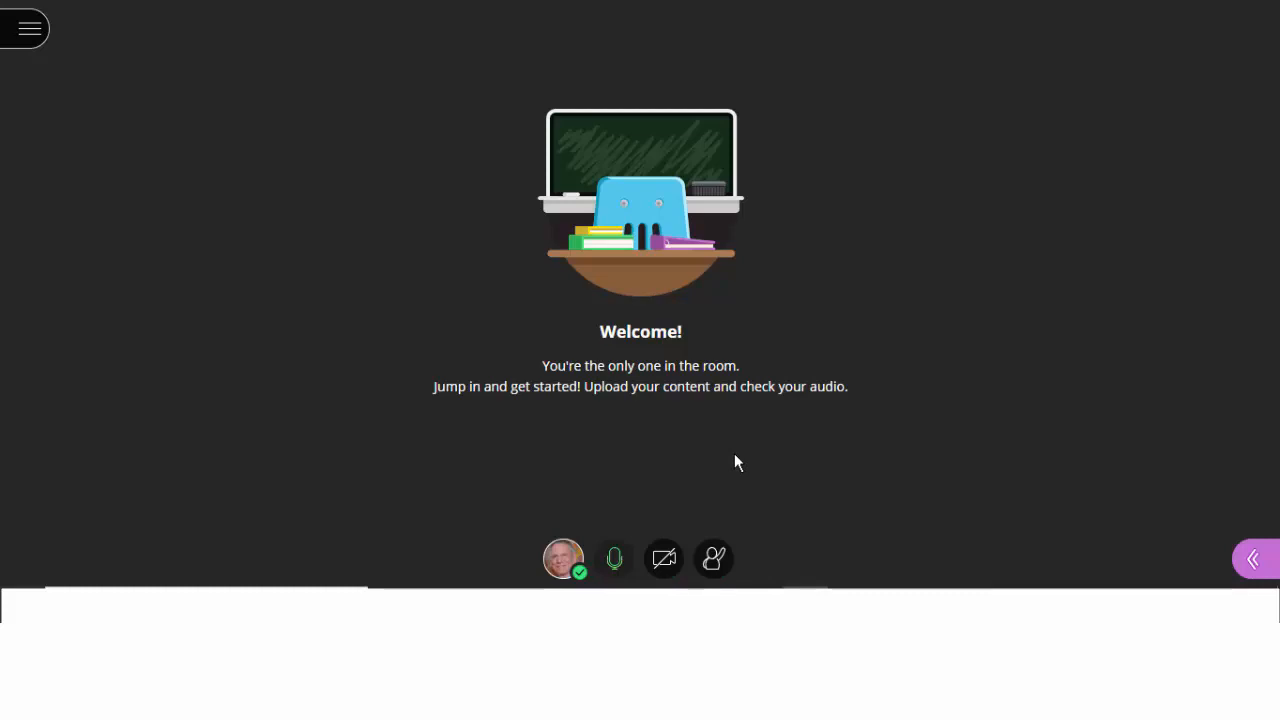
{"action": "mouse_move", "coordinate": [614, 558]}
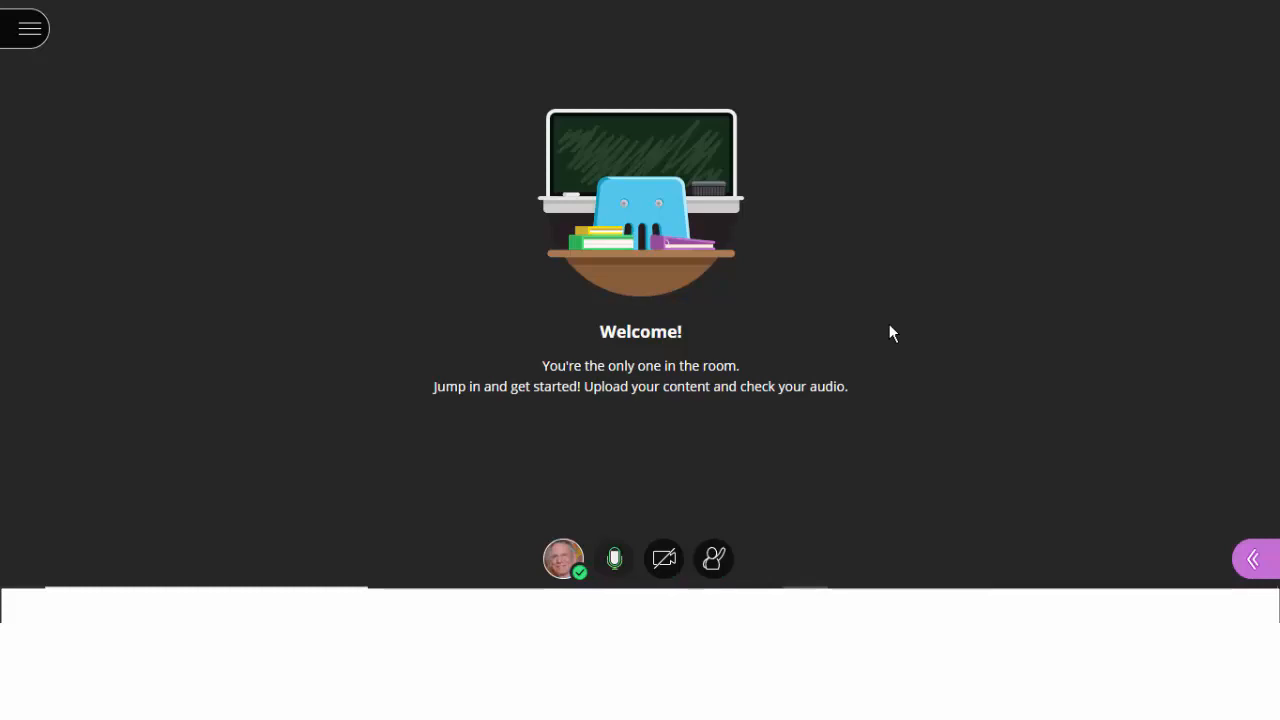
Preview your camera and share the video with the room
{"action": "left_click", "coordinate": [664, 558]}
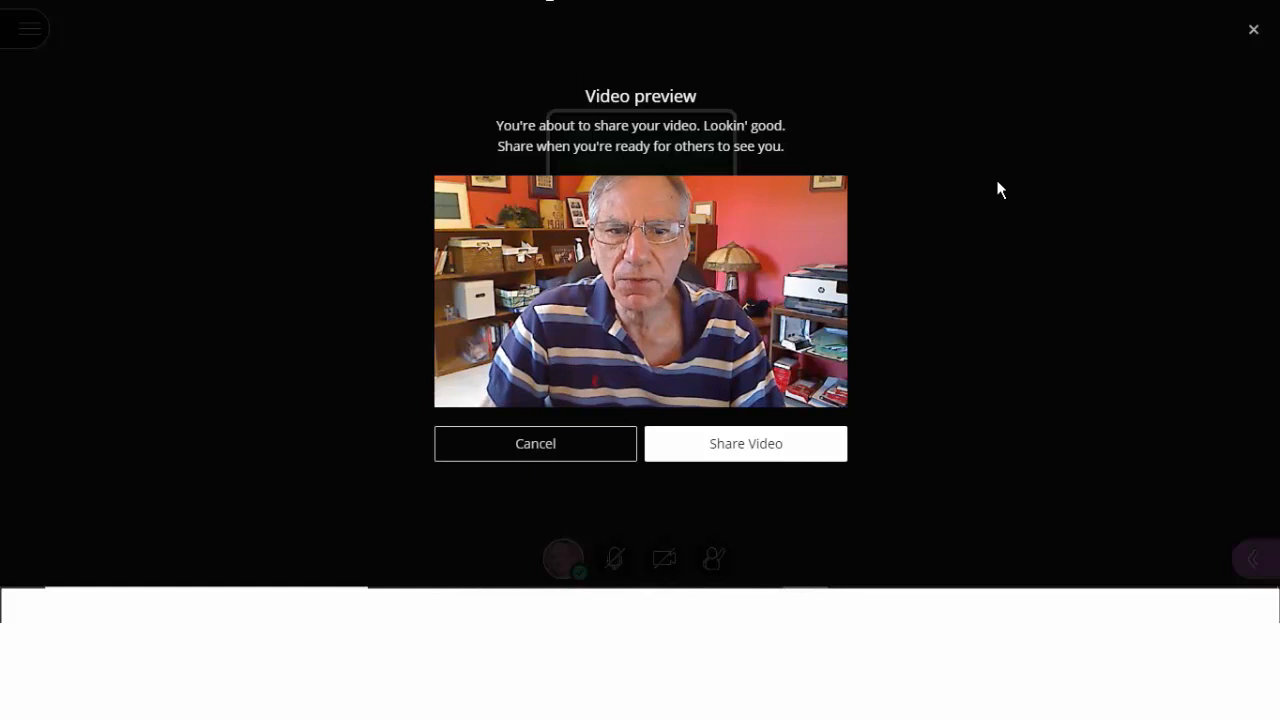
{"action": "mouse_move", "coordinate": [1008, 252]}
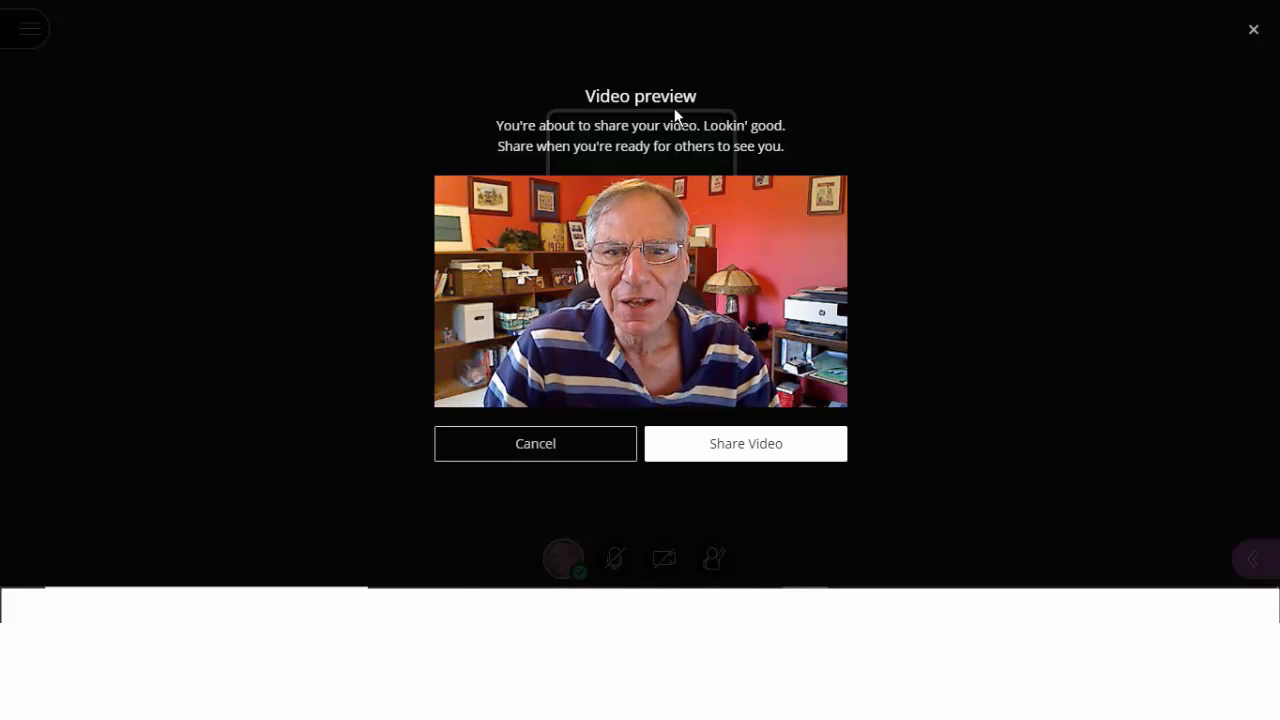
{"action": "left_click", "coordinate": [744, 444]}
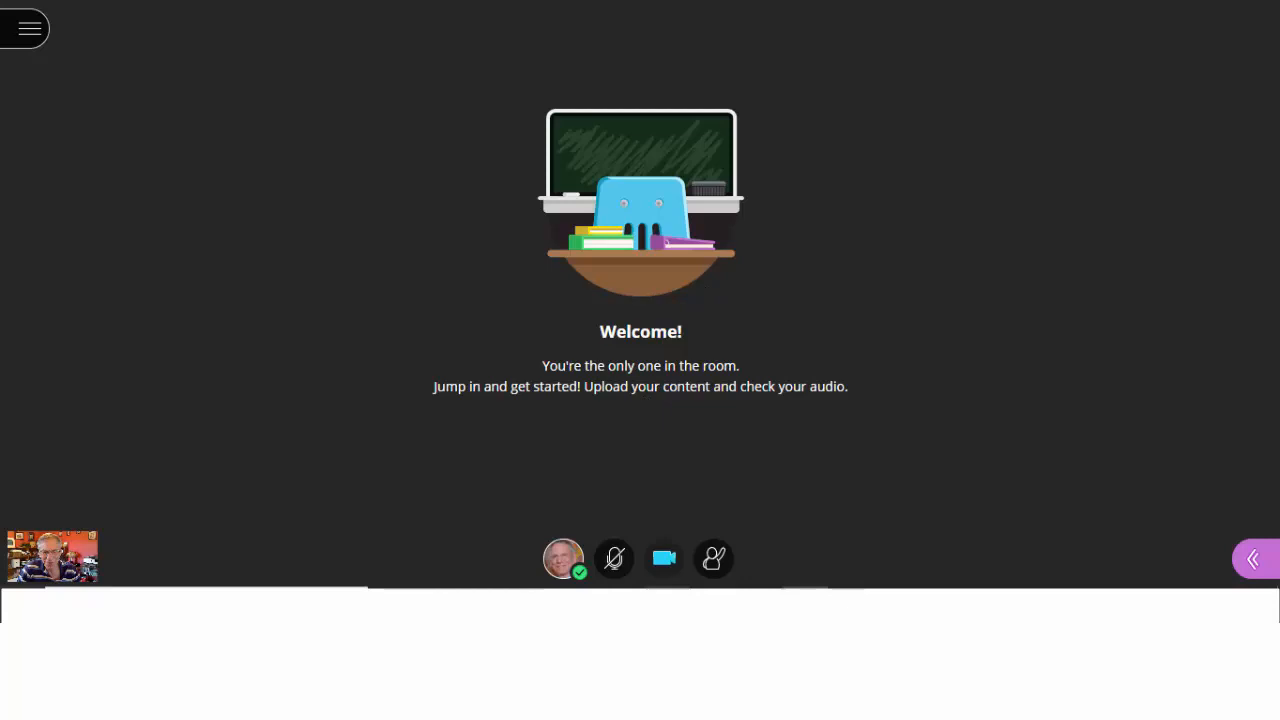
Stop sharing your camera video with the room
{"action": "left_click", "coordinate": [664, 558]}
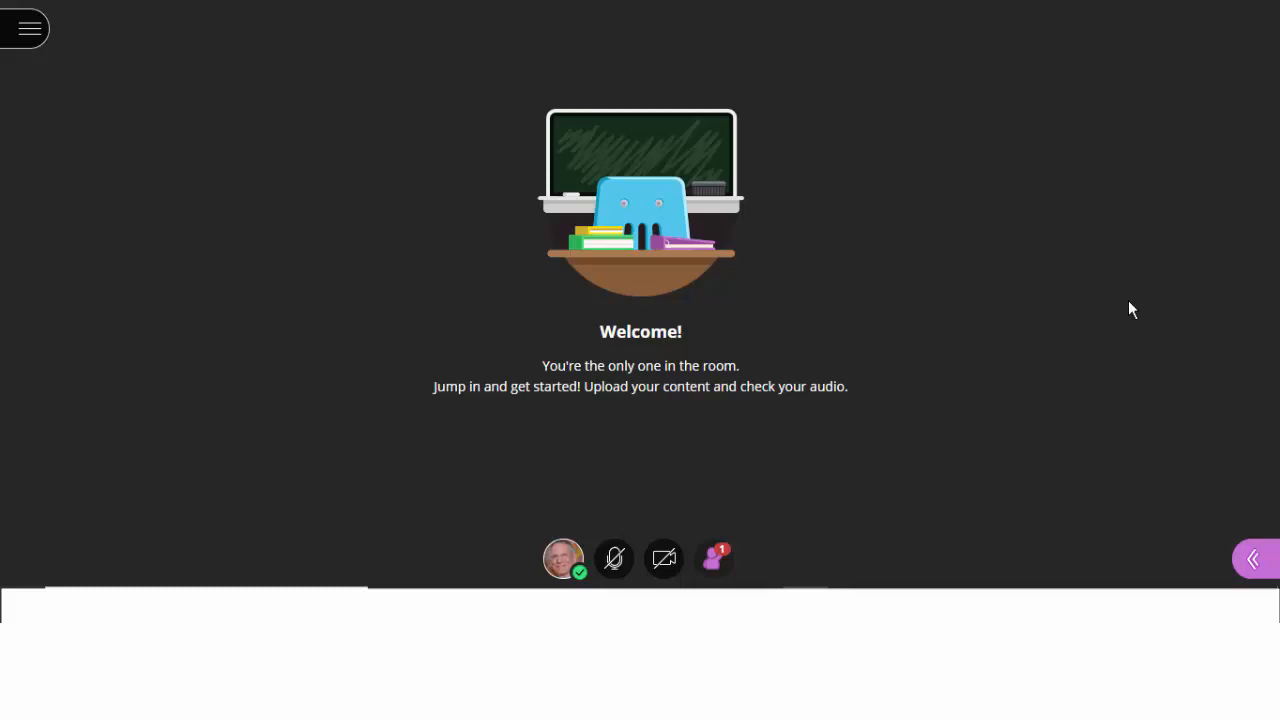
{"action": "mouse_move", "coordinate": [714, 558]}
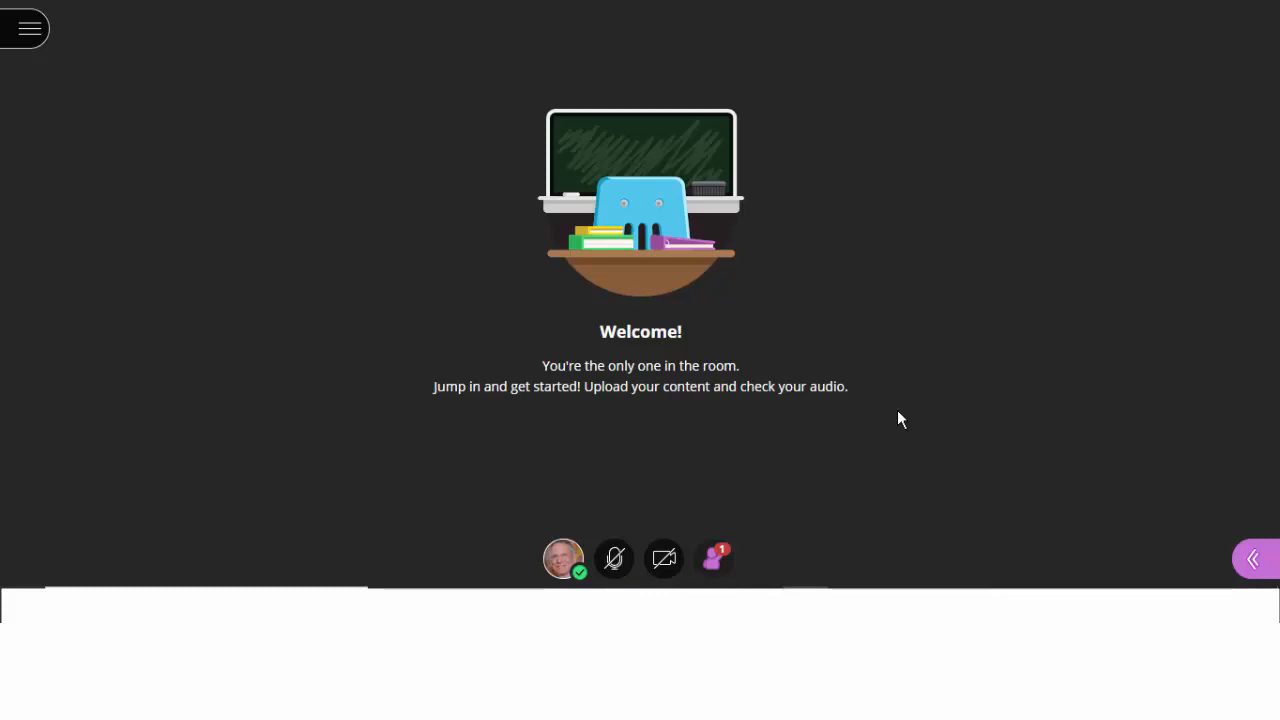
Lower your raised hand and dismiss the student-joined notification
{"action": "left_click", "coordinate": [714, 558]}
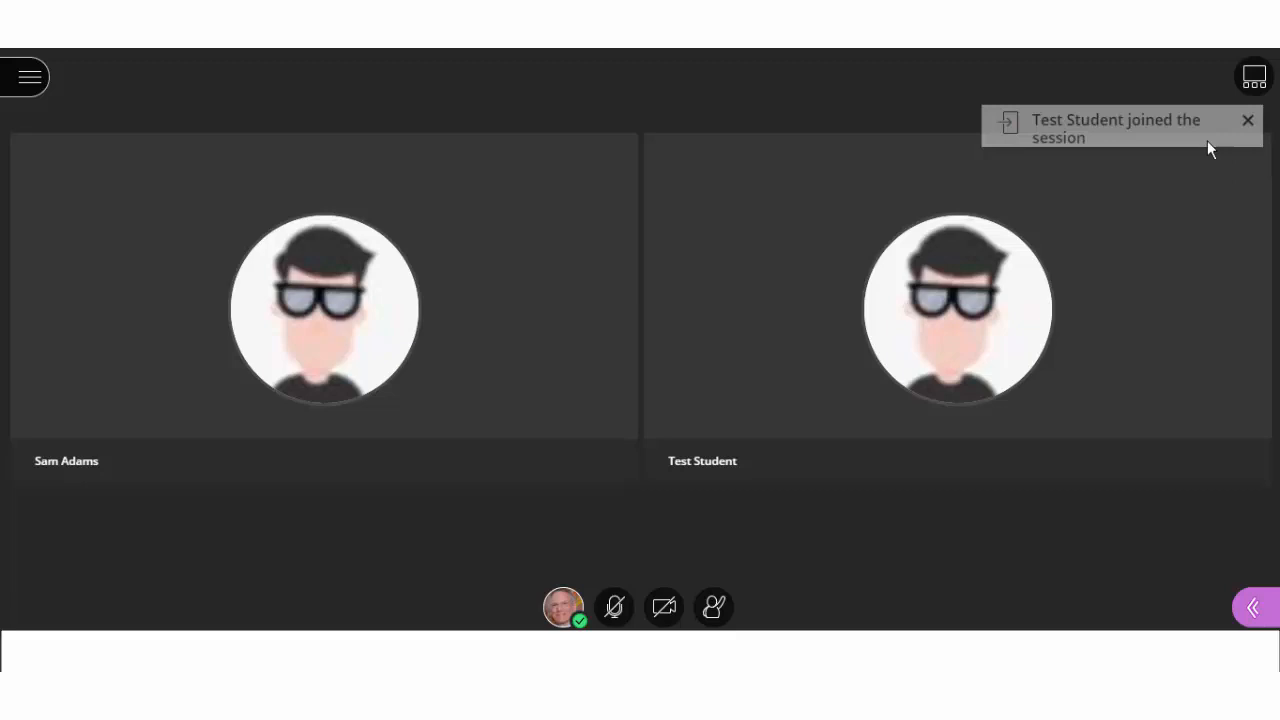
{"action": "left_click", "coordinate": [1248, 120]}
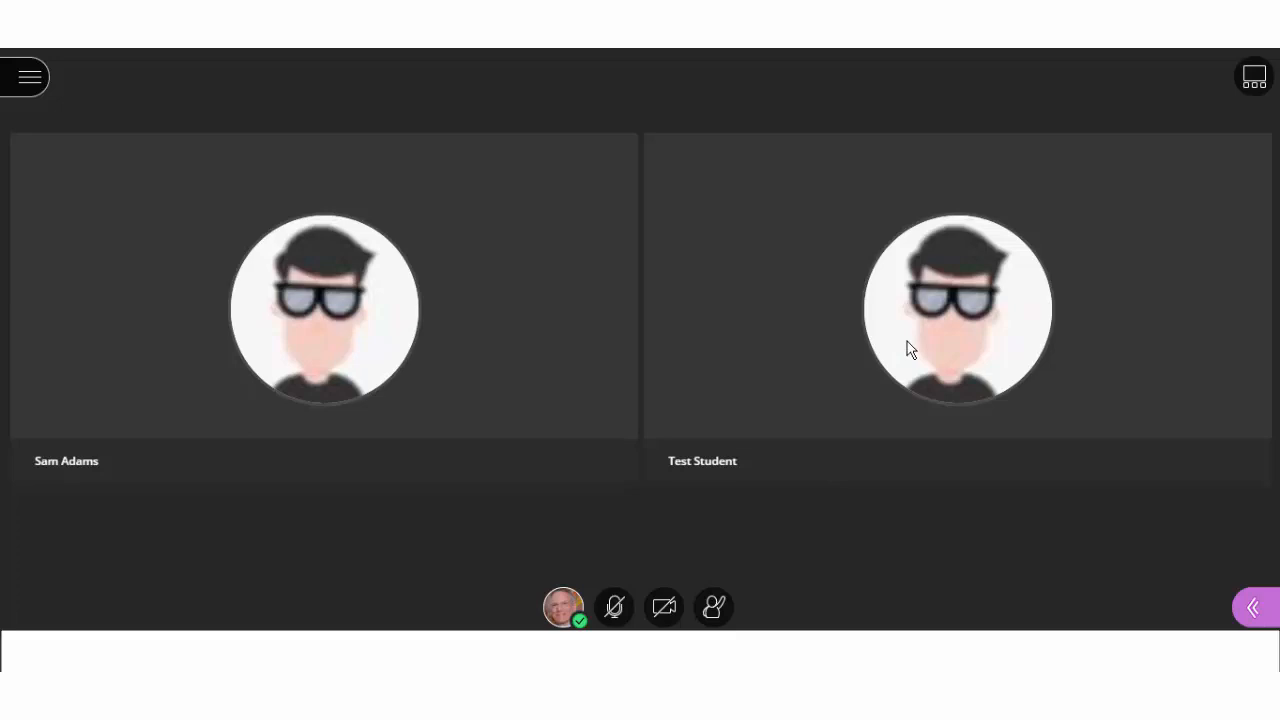
{"action": "mouse_move", "coordinate": [1044, 536]}
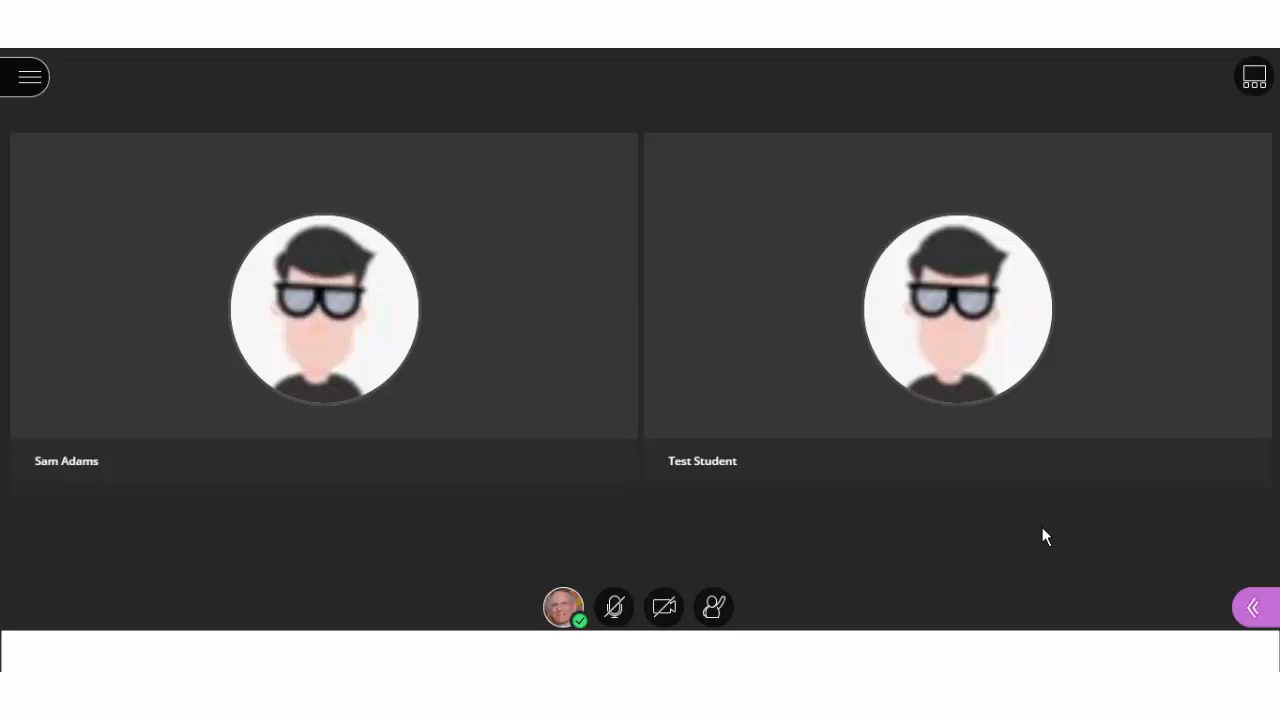
{"action": "mouse_move", "coordinate": [564, 608]}
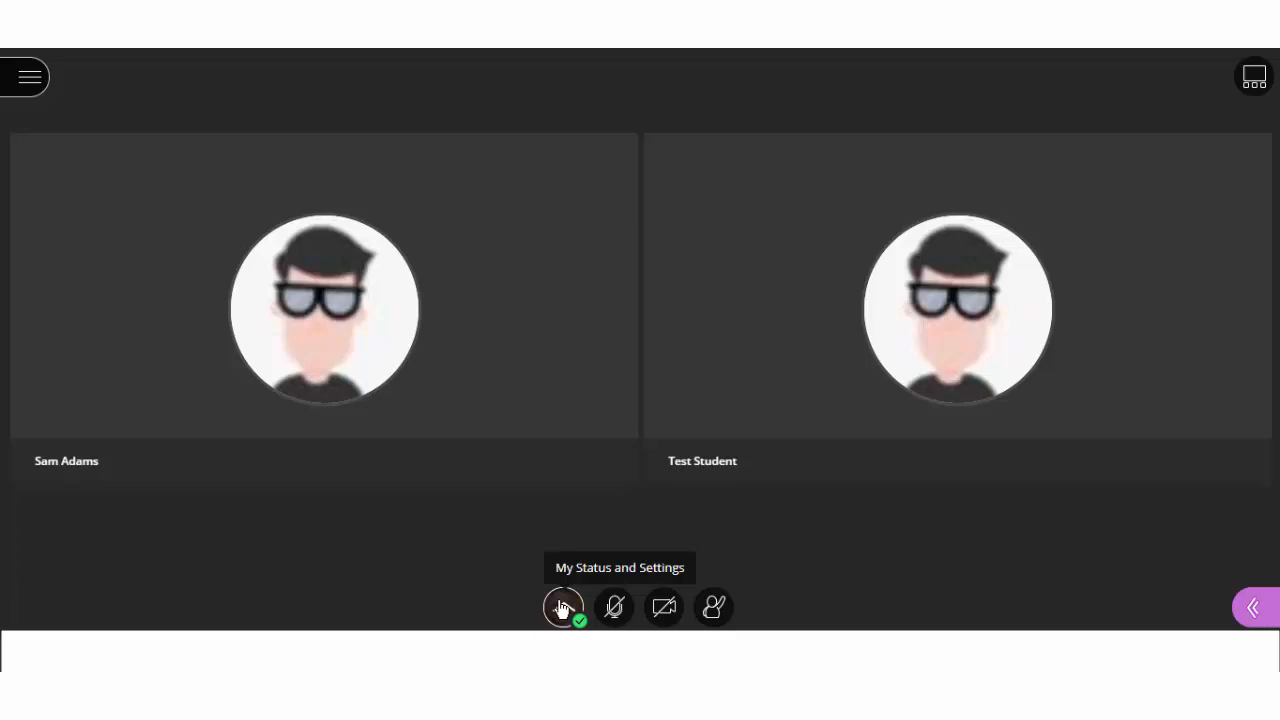
{"action": "left_click", "coordinate": [564, 608]}
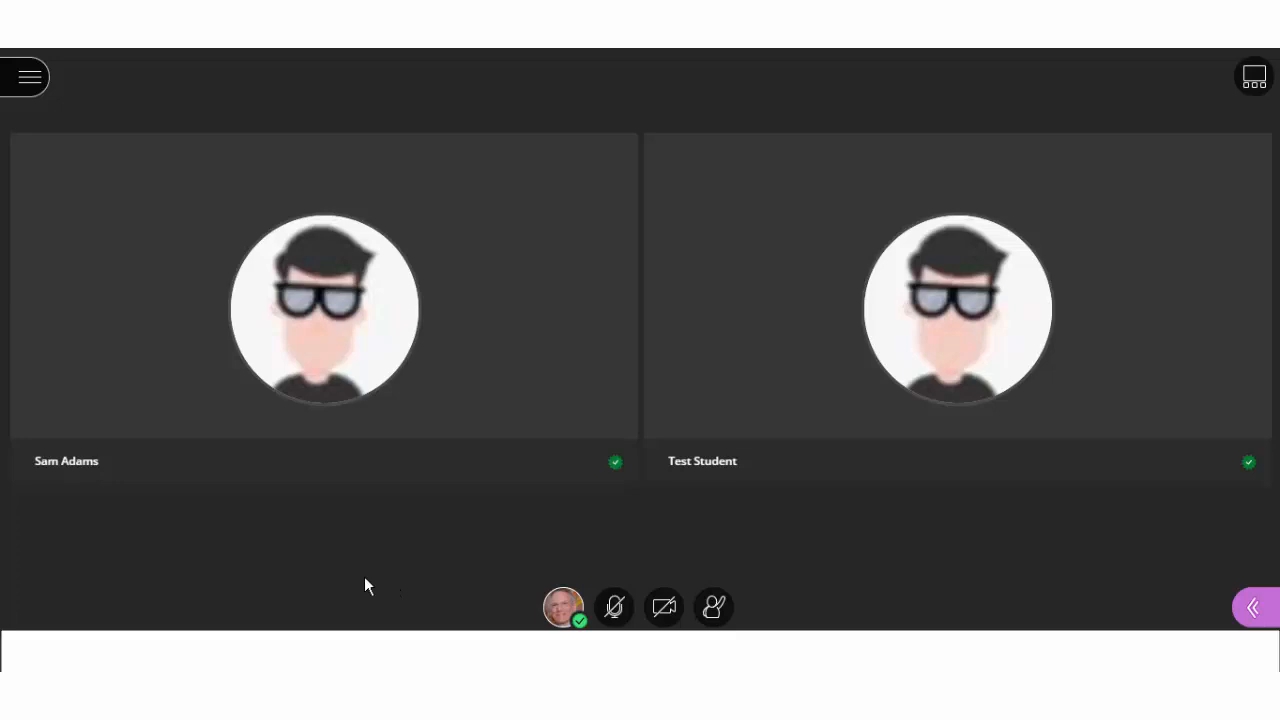
{"action": "mouse_move", "coordinate": [612, 480]}
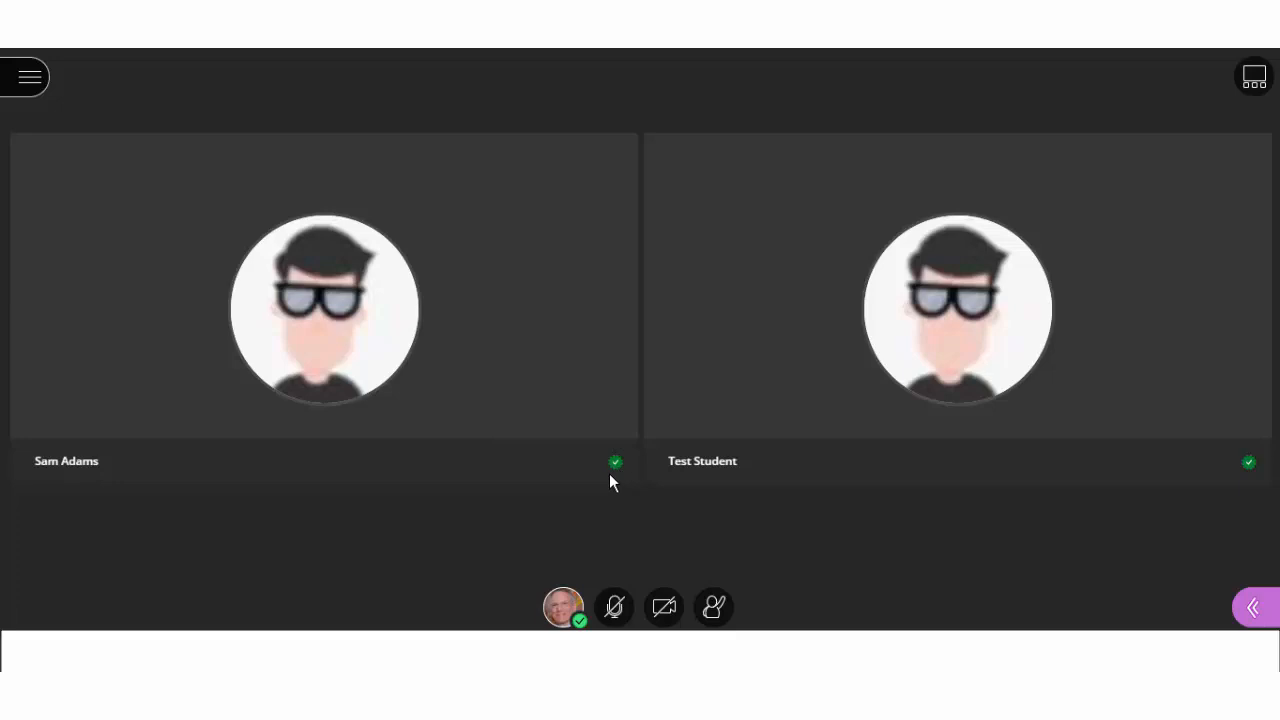
{"action": "mouse_move", "coordinate": [1092, 524]}
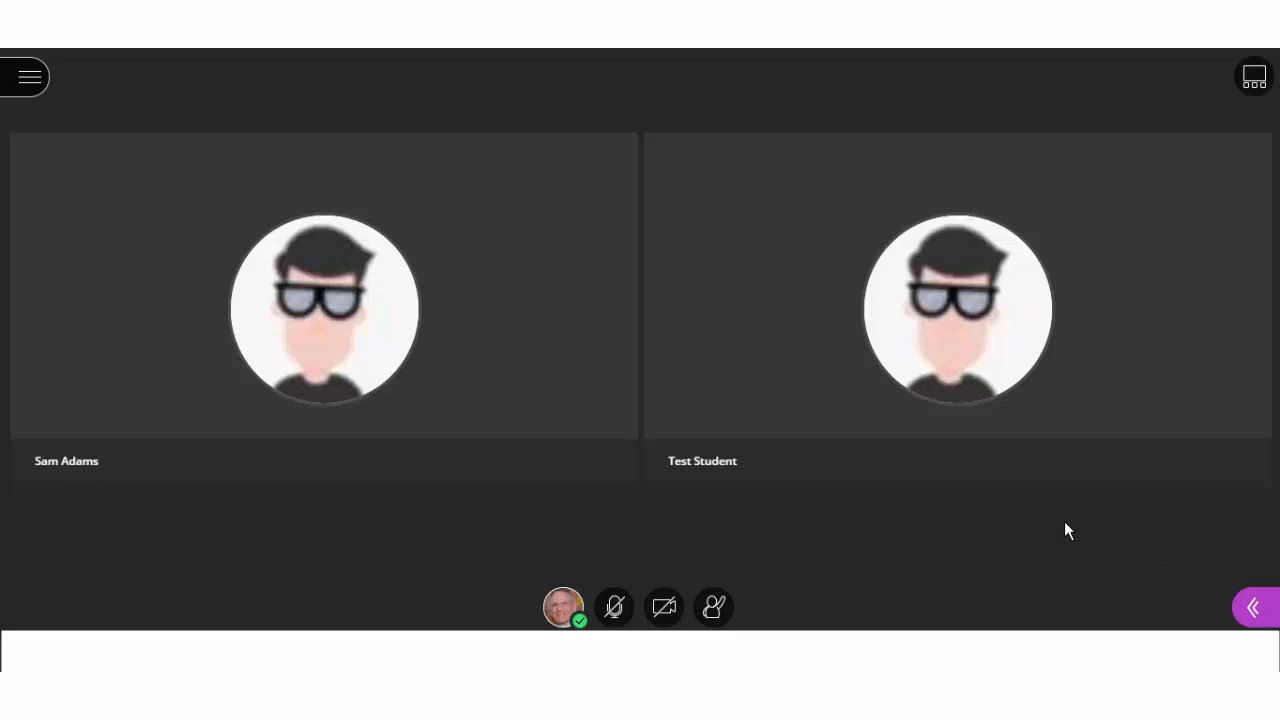
{"action": "mouse_move", "coordinate": [18, 244]}
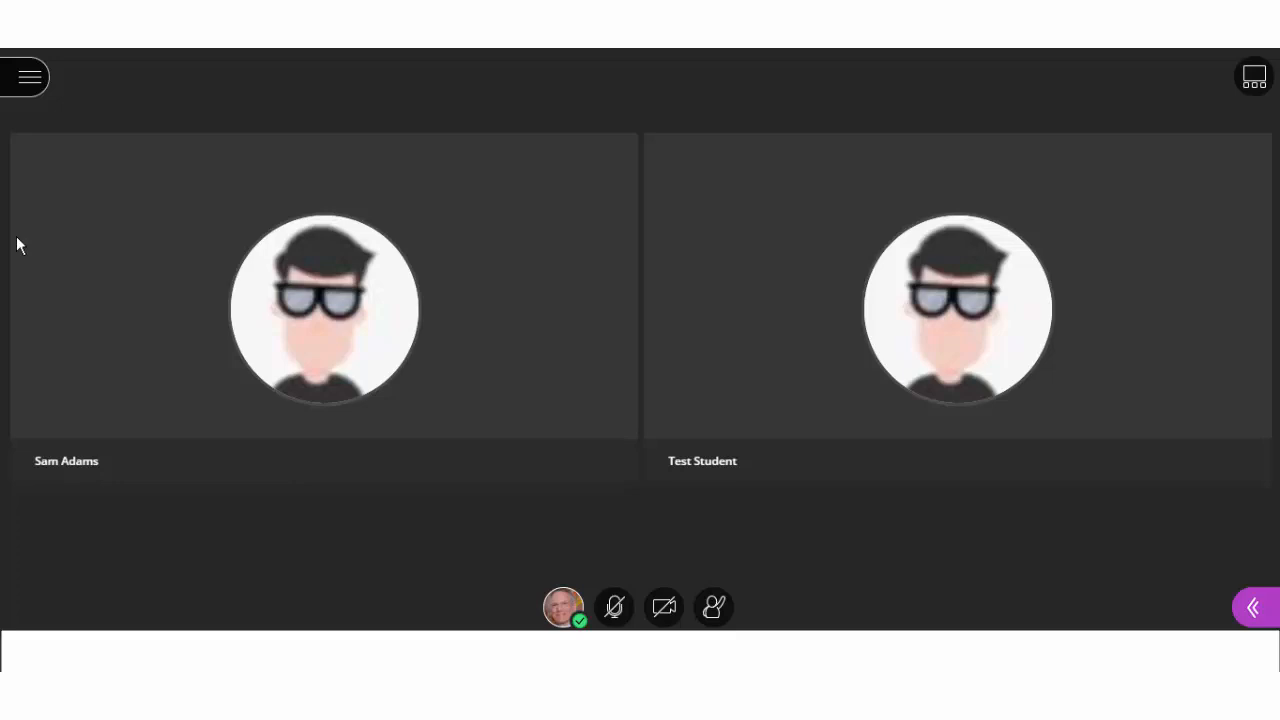